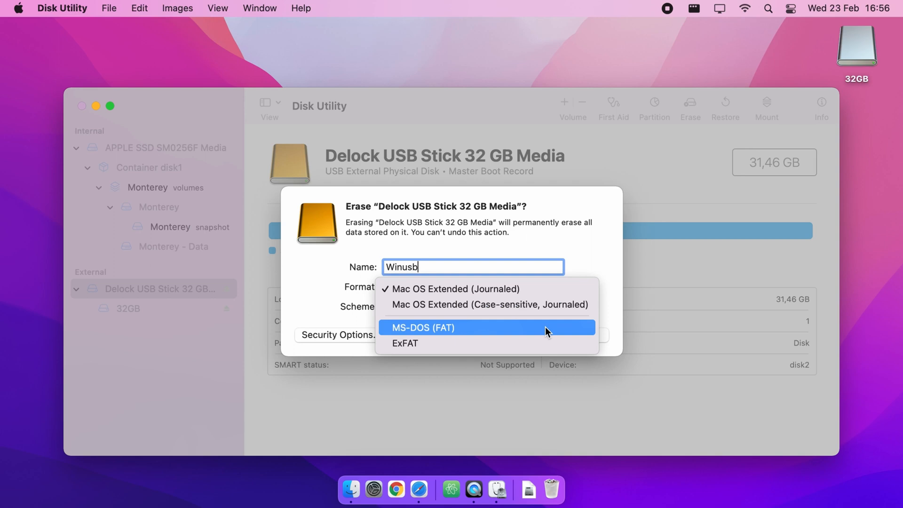
- Choose MS-DOS (FAT) format and keep the Master Boot Record scheme for WINUSB
left_click(423, 328)
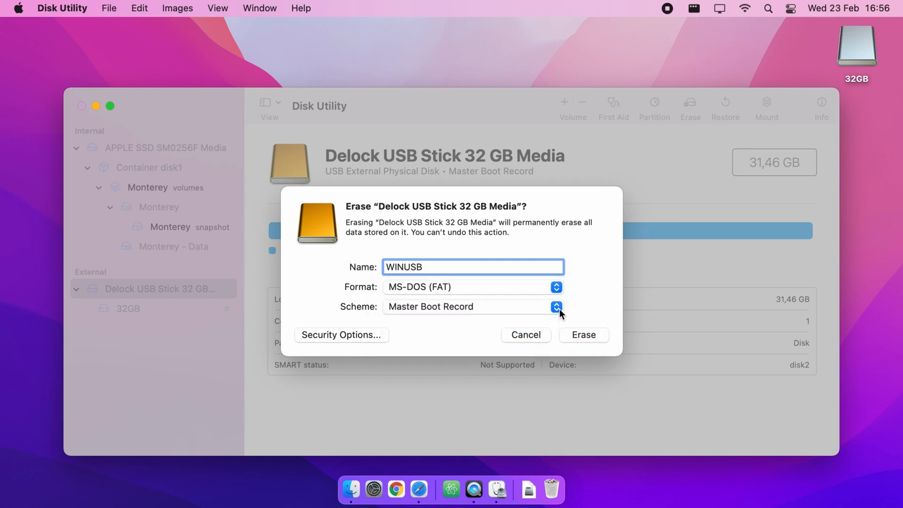
left_click(554, 307)
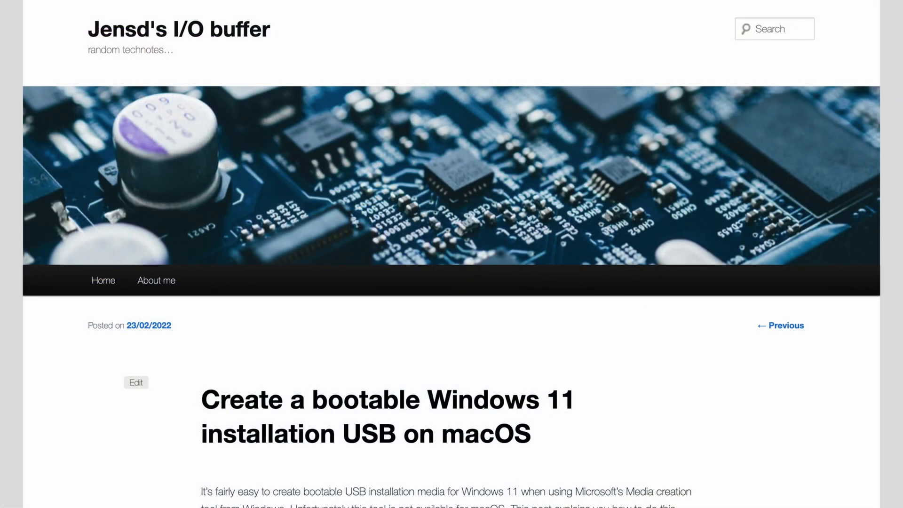
- Scroll the blog guide down to its 'Download the Windows 11 ISO' heading
scroll("down", 3)
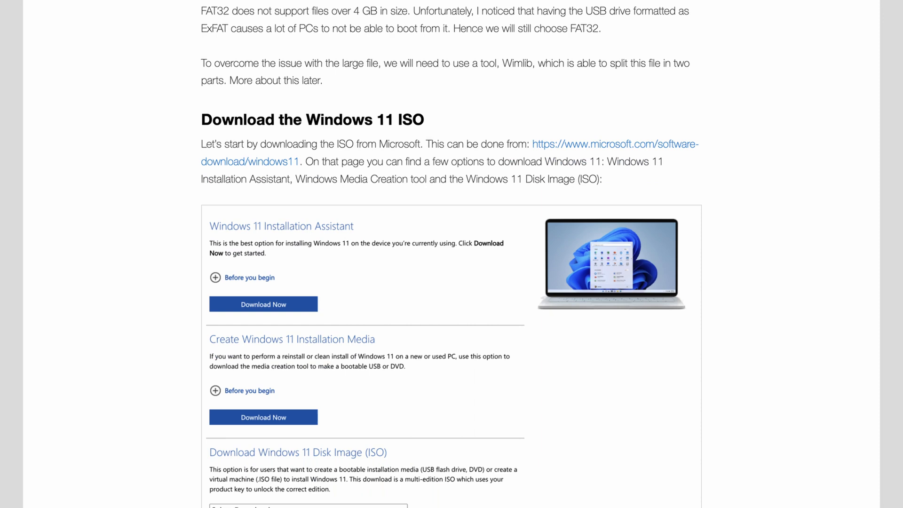
scroll("down", 3)
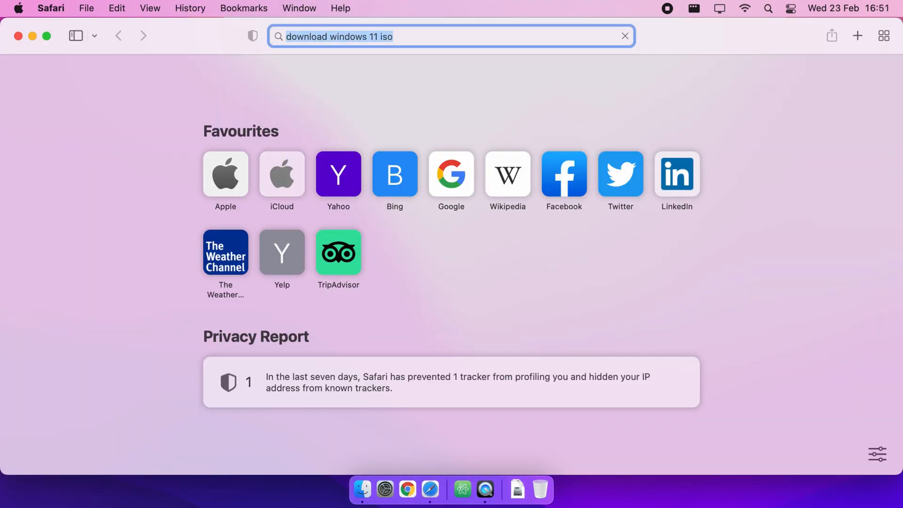
- Search 'download windows 11 iso', open Microsoft's Download Windows 11 page, scroll to the ISO section
key("Return")
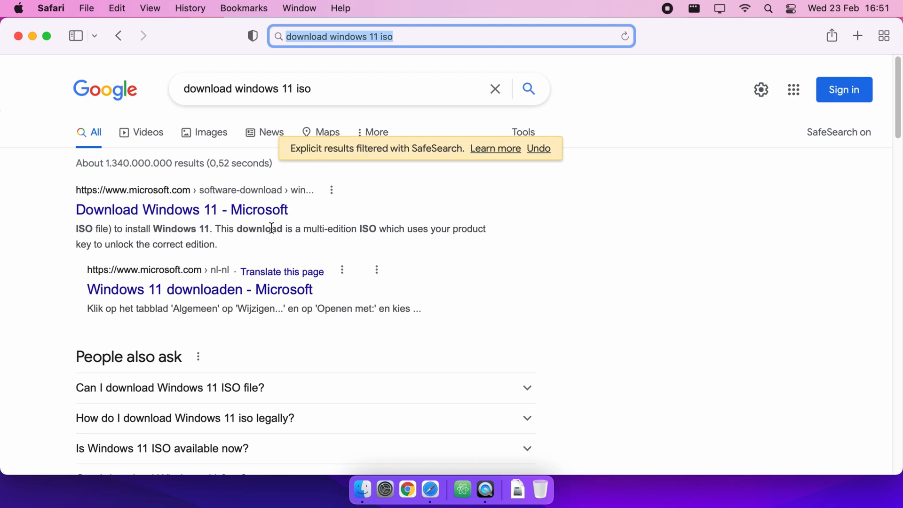
left_click(181, 210)
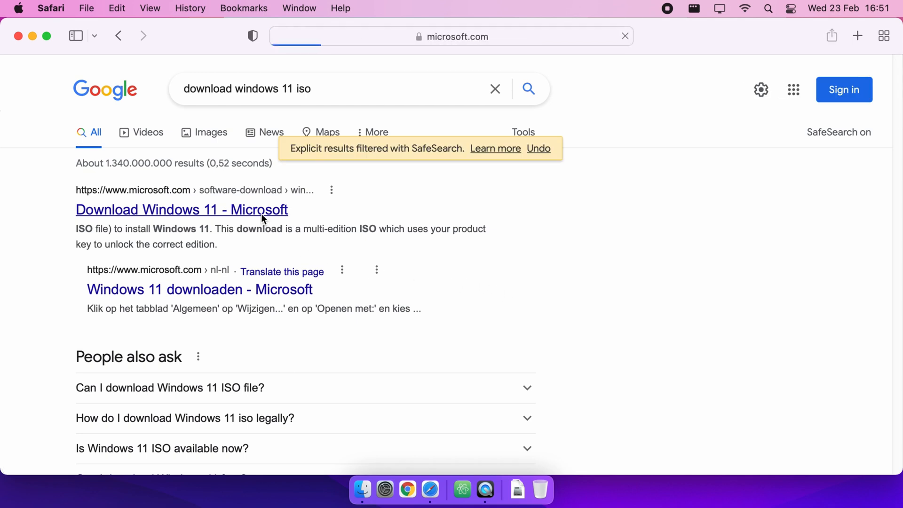
left_click(180, 209)
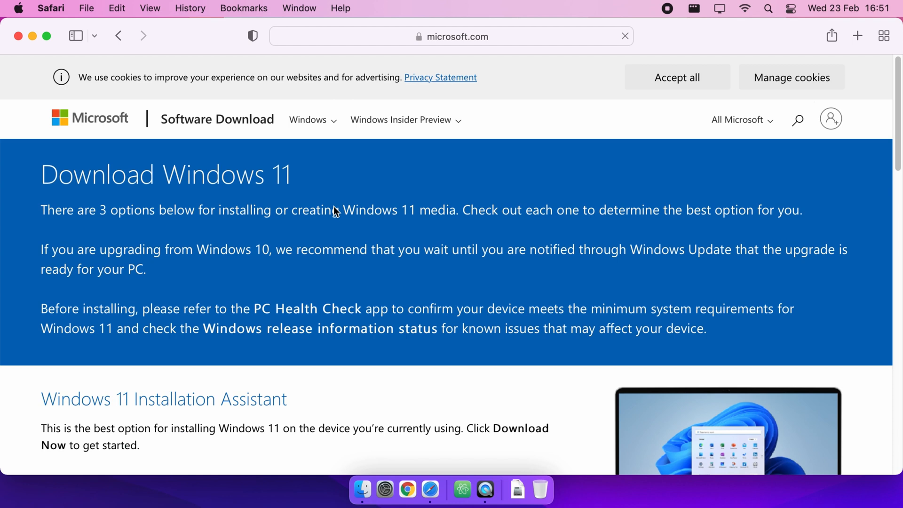
mouse_move(414, 207)
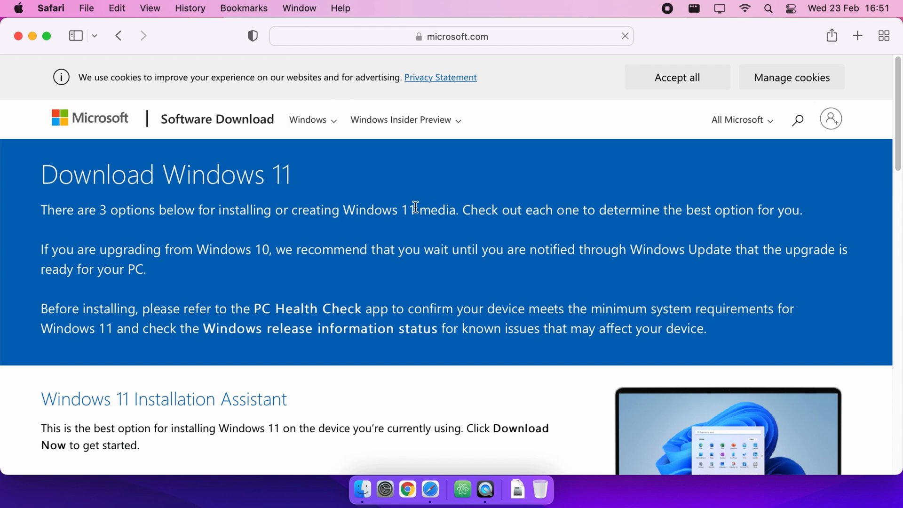
scroll("down", 3)
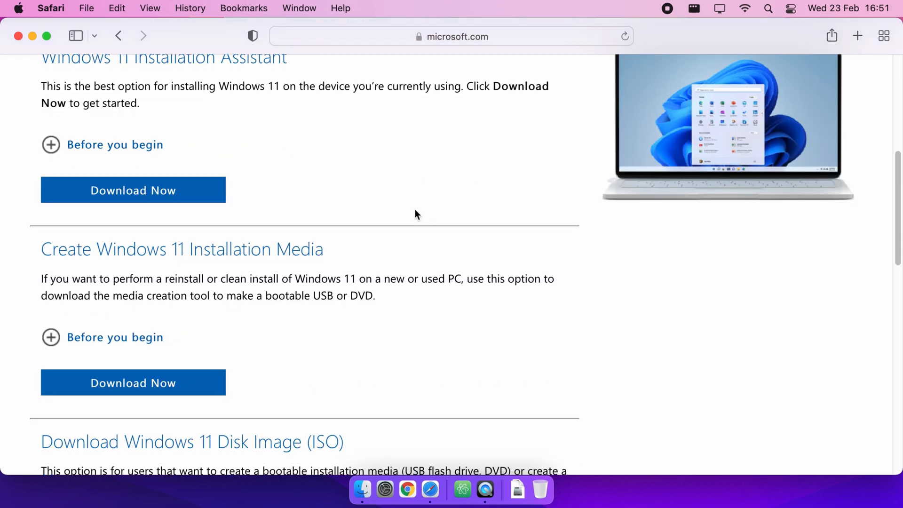
scroll("down", 3)
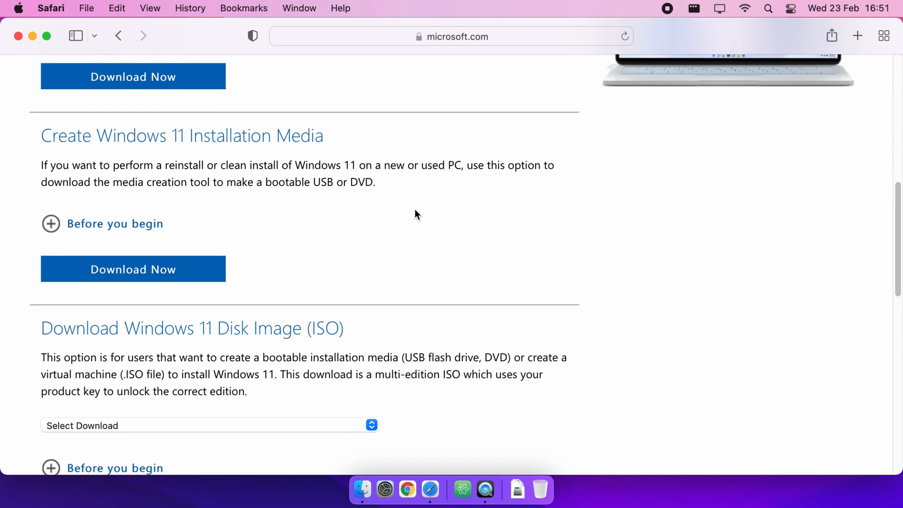
scroll("down", 3)
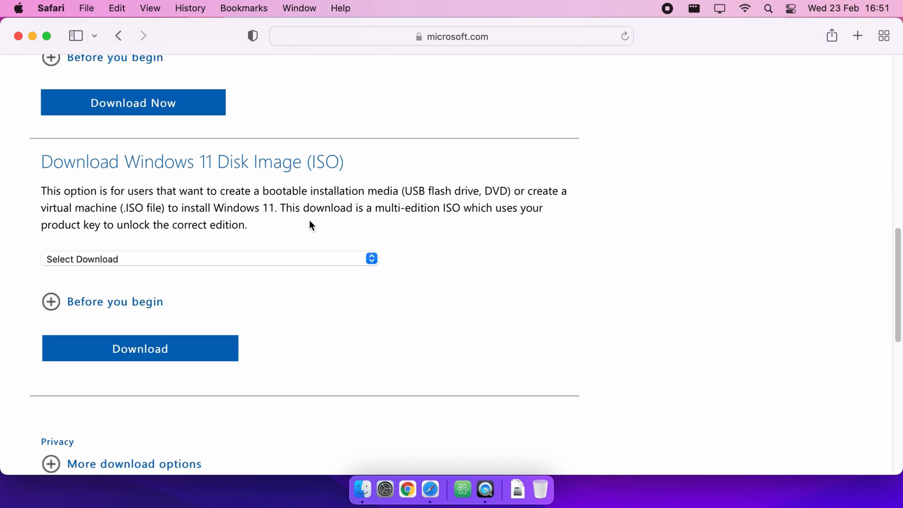
- Start the English 64-bit Windows 11 multi-edition ISO download, allowing downloads from microsoft.com
left_click(208, 259)
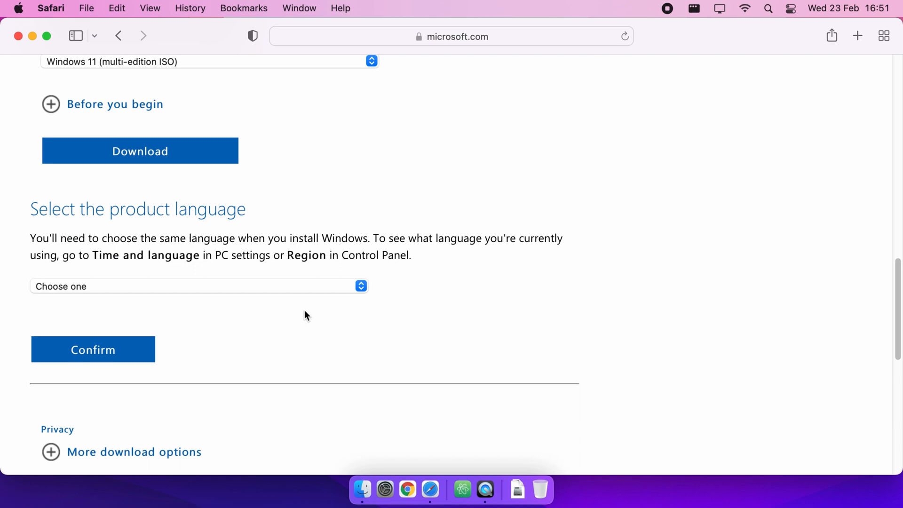
left_click(198, 287)
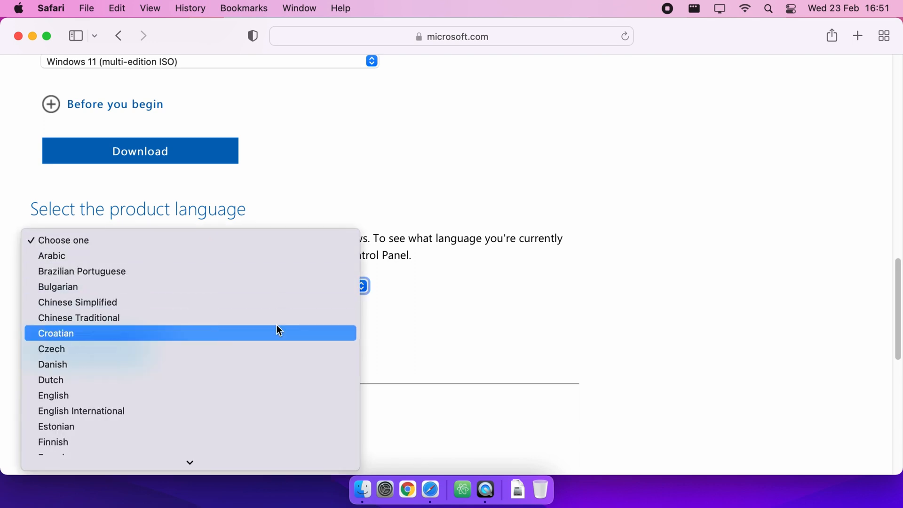
left_click(53, 395)
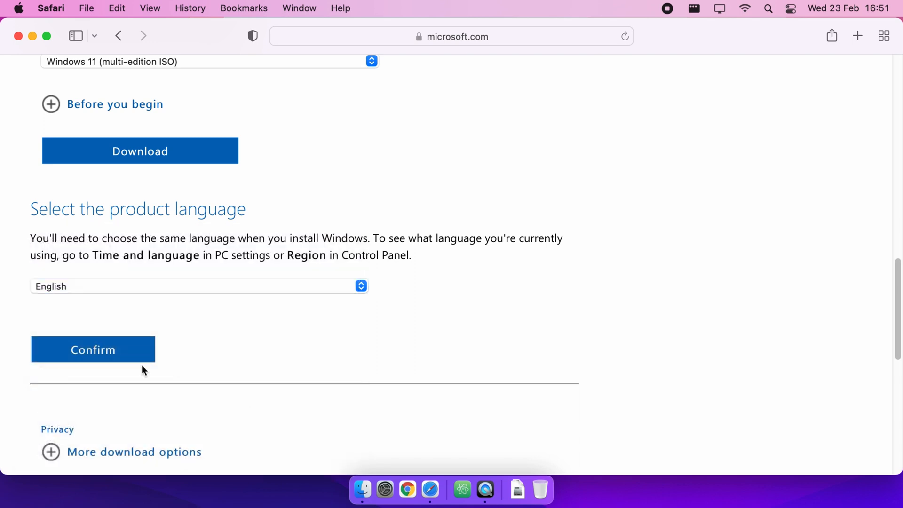
left_click(92, 348)
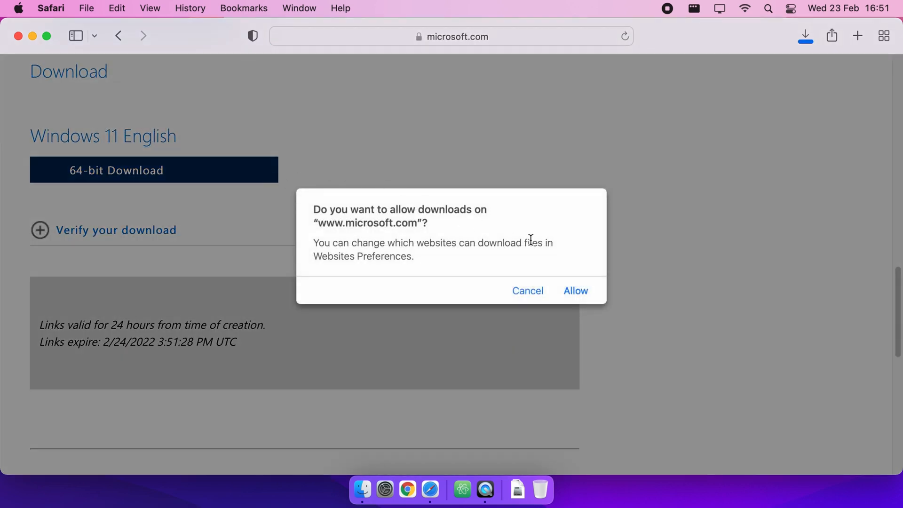
left_click(574, 290)
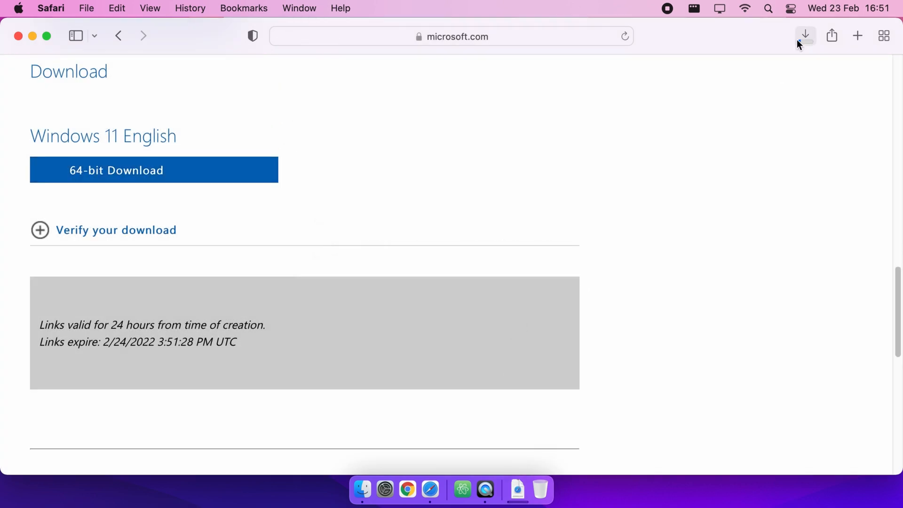
left_click(805, 35)
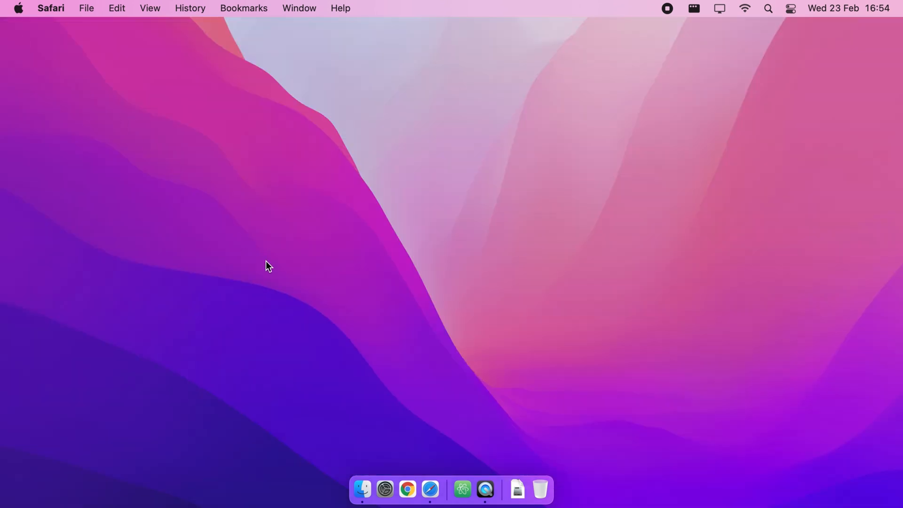
- Confirm the 5.57 GB Win11_English_x64v1.iso is in Downloads, then close the Finder window
left_click(362, 489)
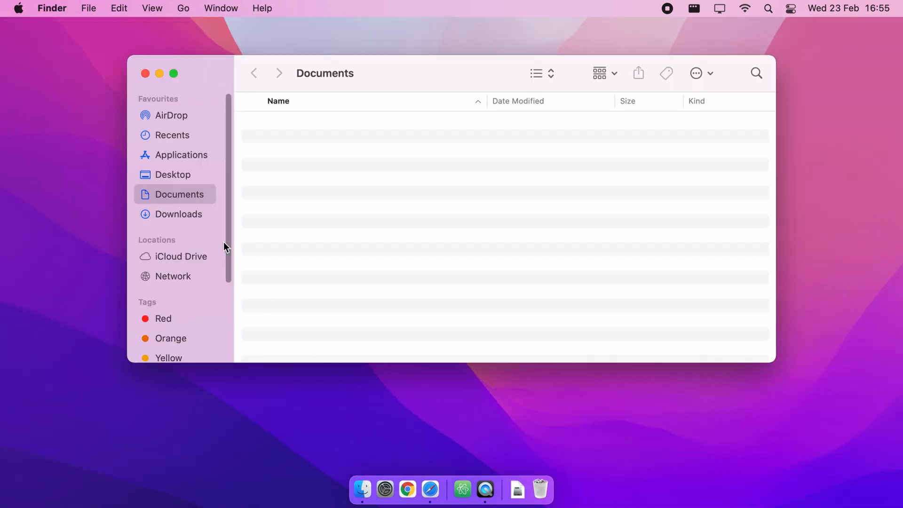
left_click(180, 213)
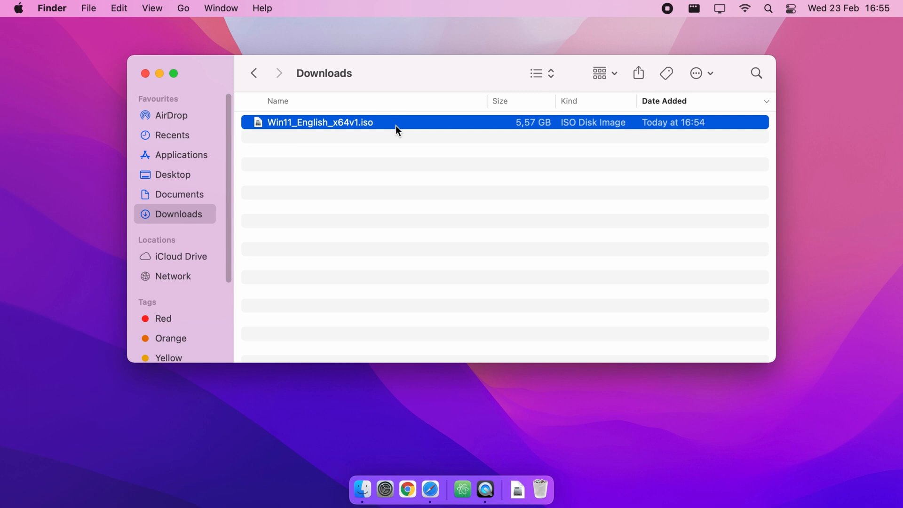
left_click(146, 74)
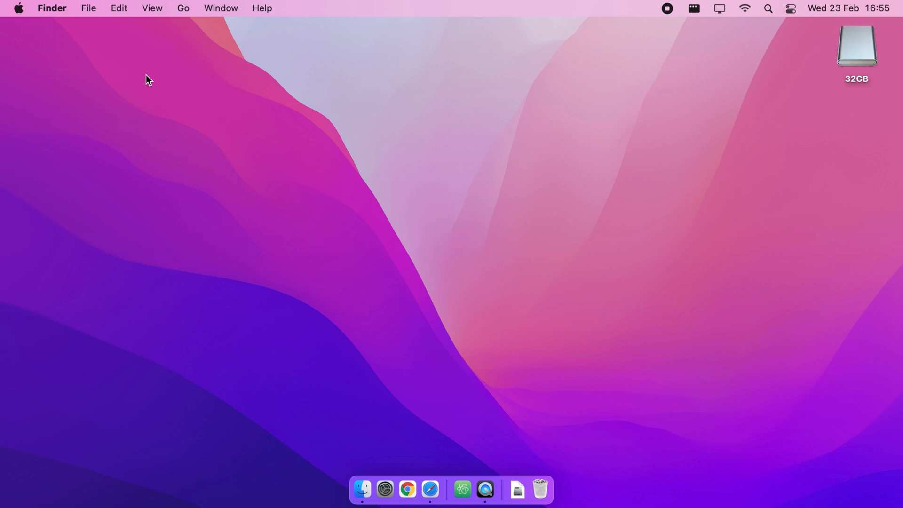
- Launch Disk Utility, show all devices, and select the Delock USB Stick 32 GB Media disk
type("disk")
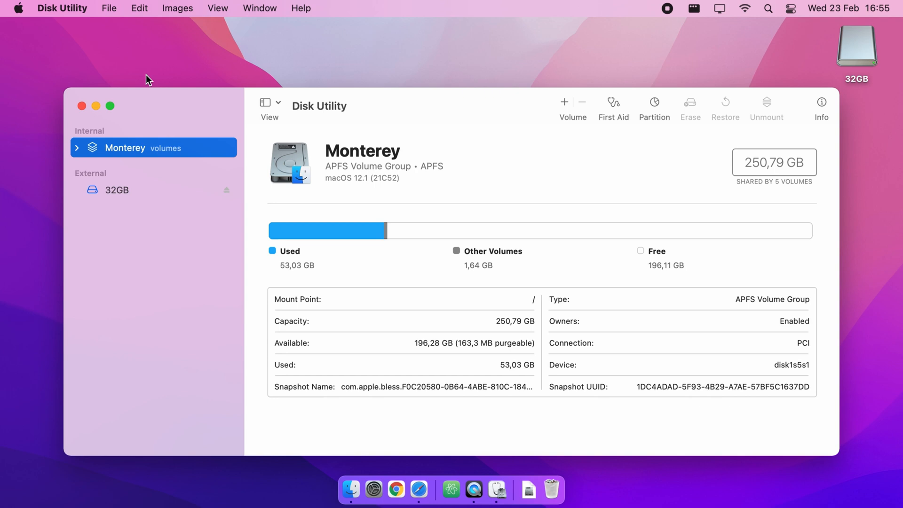
left_click(269, 103)
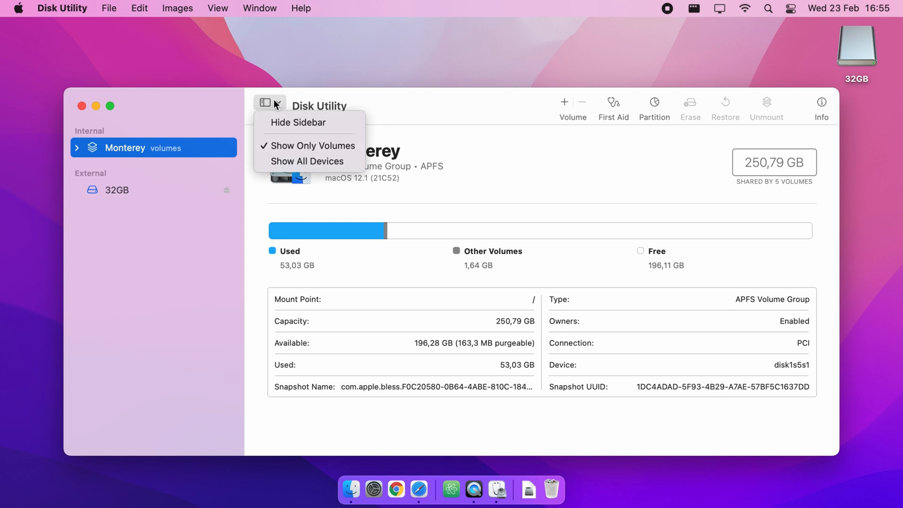
mouse_move(308, 161)
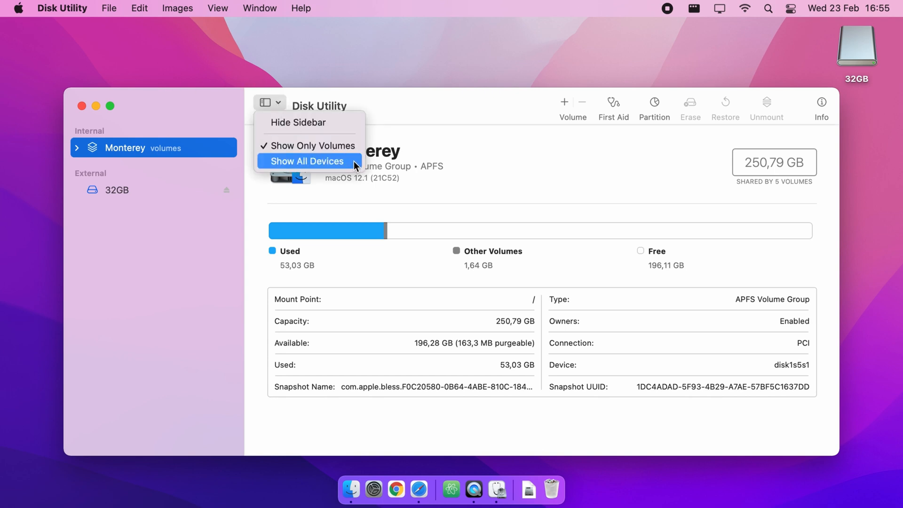
left_click(306, 161)
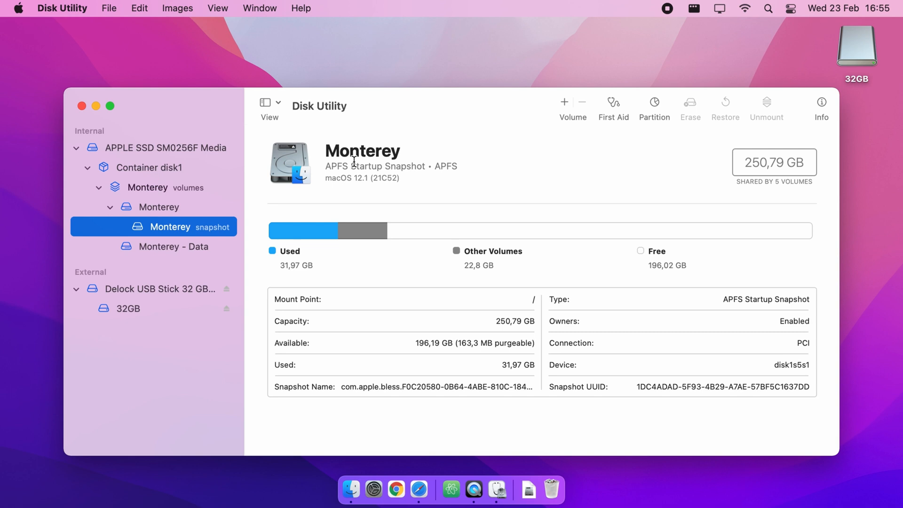
left_click(156, 288)
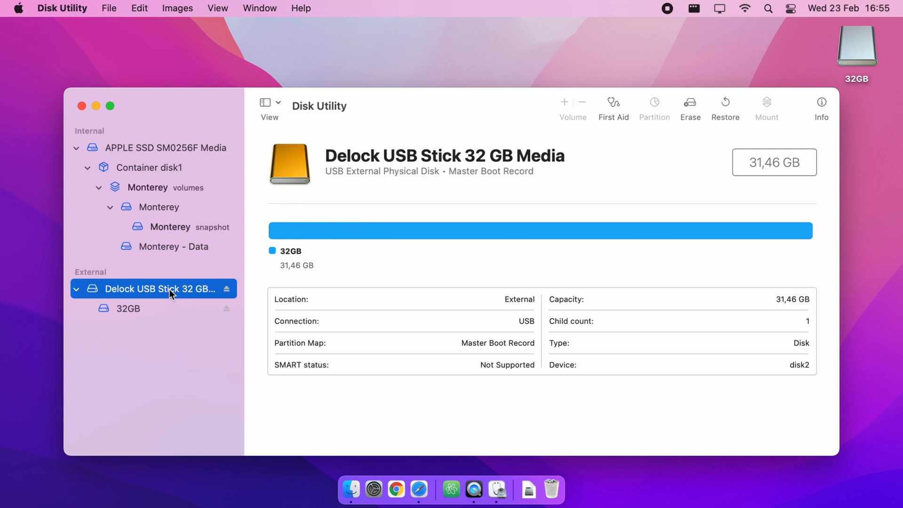
double_click(155, 288)
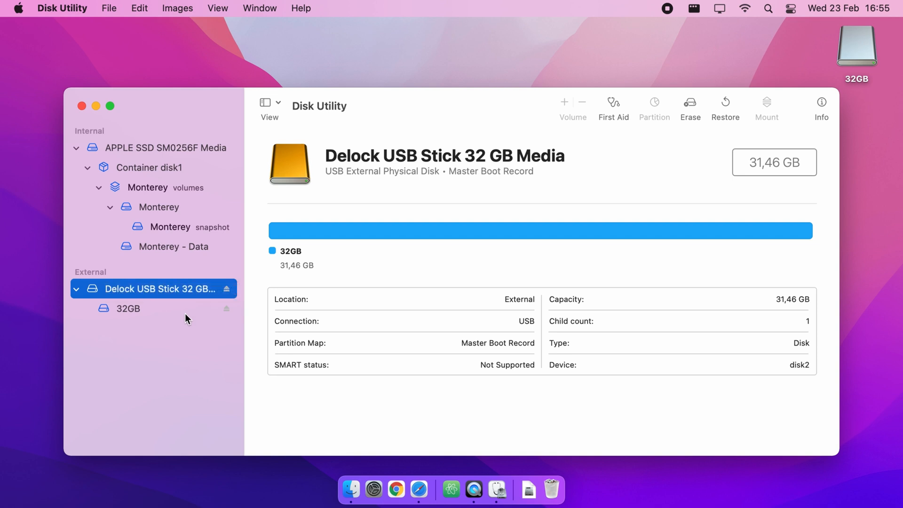
mouse_move(689, 109)
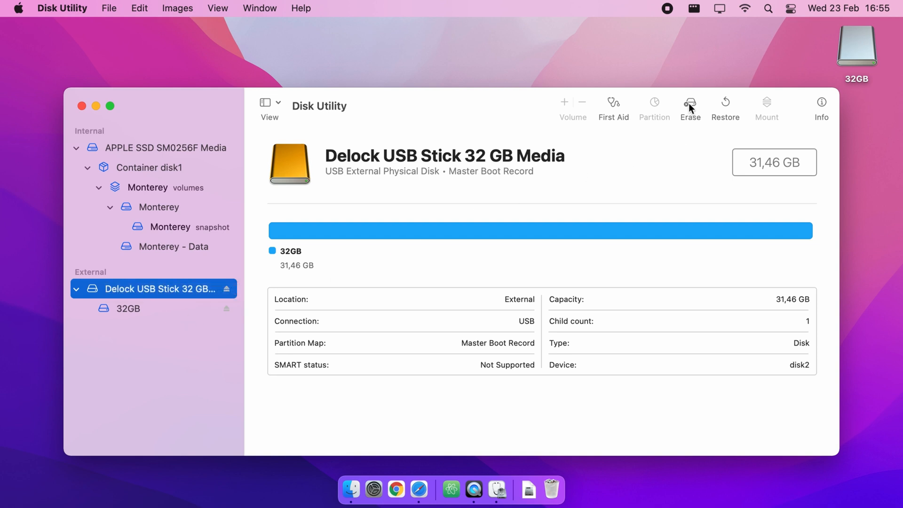
- Name the Delock stick's erase WINUSB with MS-DOS (FAT) format and Master Boot Record scheme
left_click(690, 102)
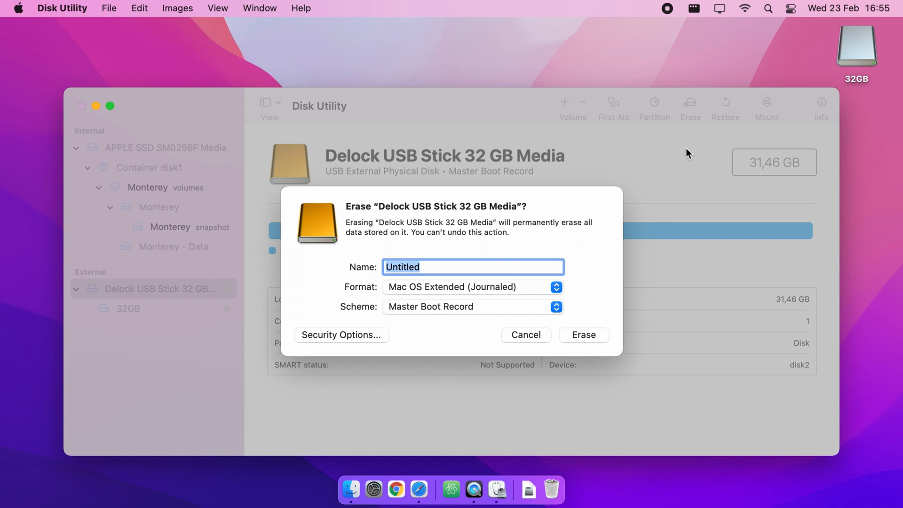
type("W")
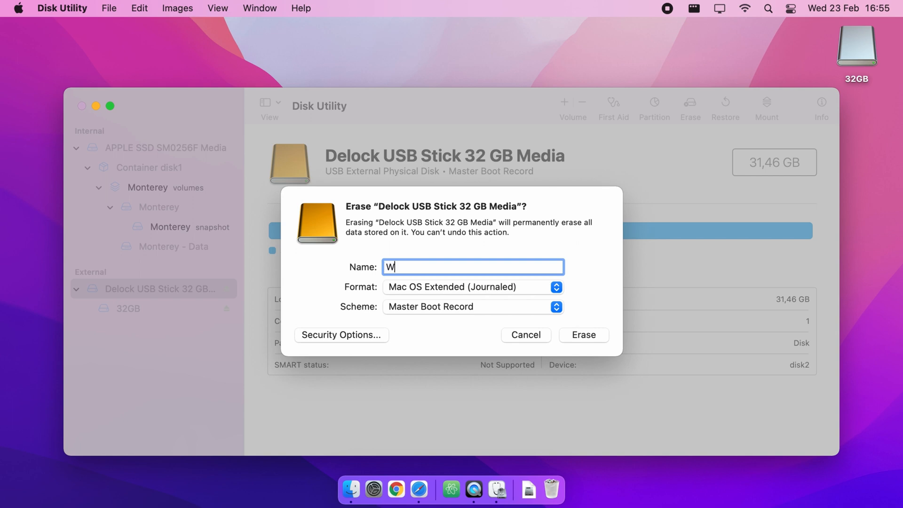
type("inusb")
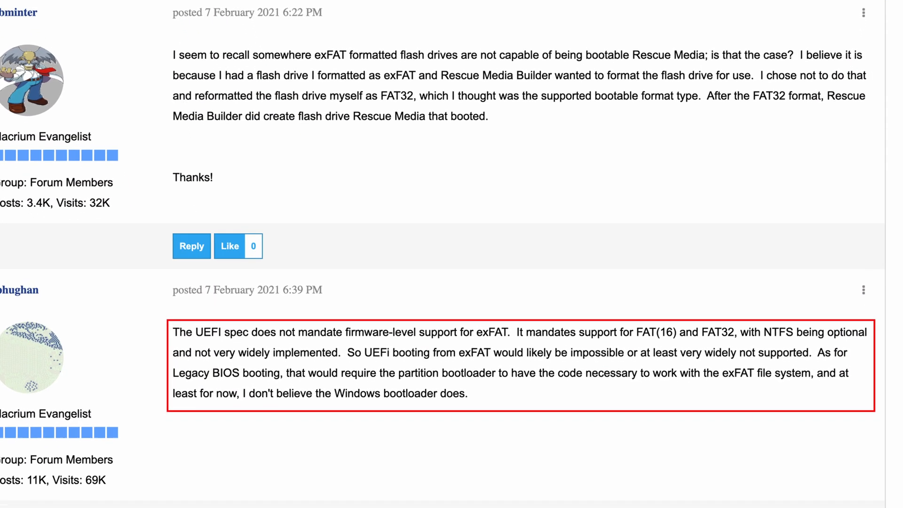
scroll("down", 3)
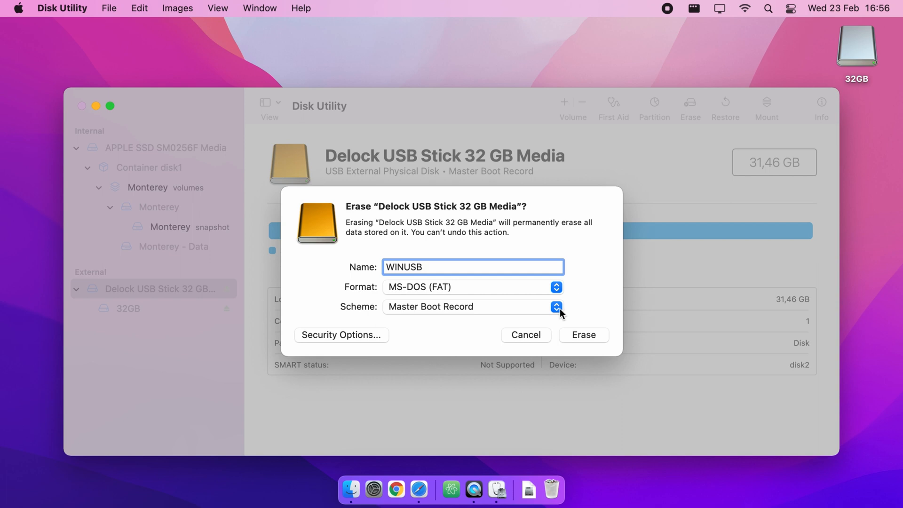
left_click(554, 306)
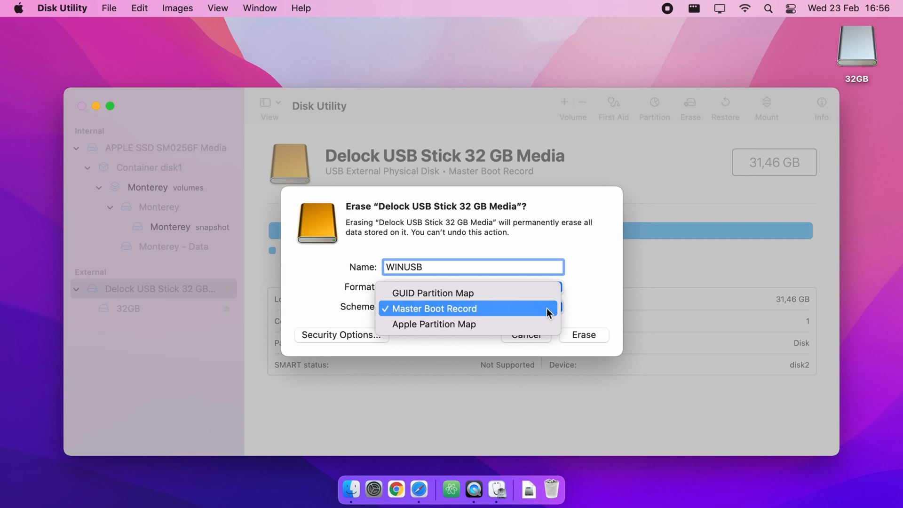
left_click(431, 308)
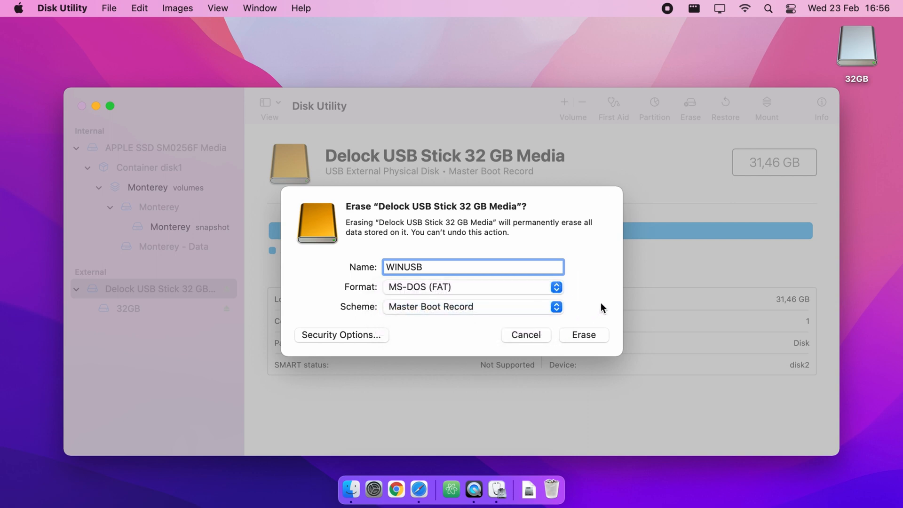
left_click(472, 266)
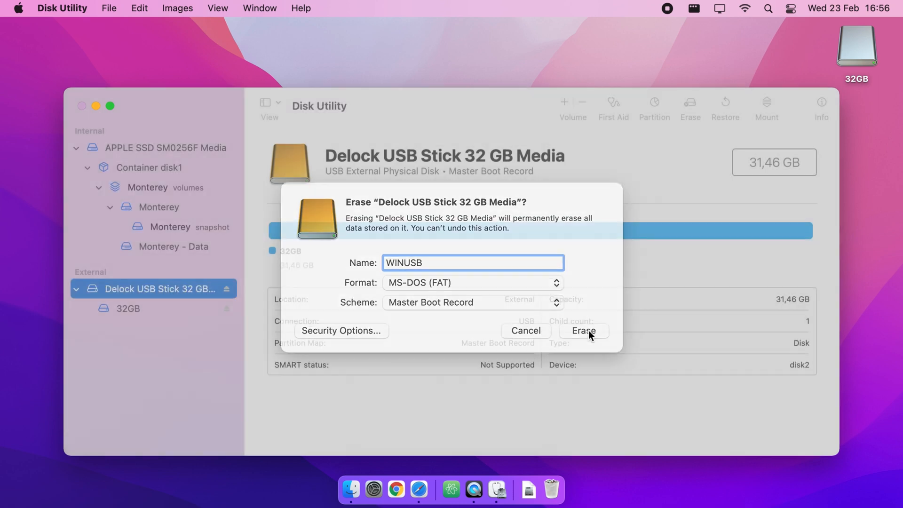
- Erase the stick, view the resulting 31.46 GB WINUSB FAT32 volume, and close Disk Utility
left_click(583, 330)
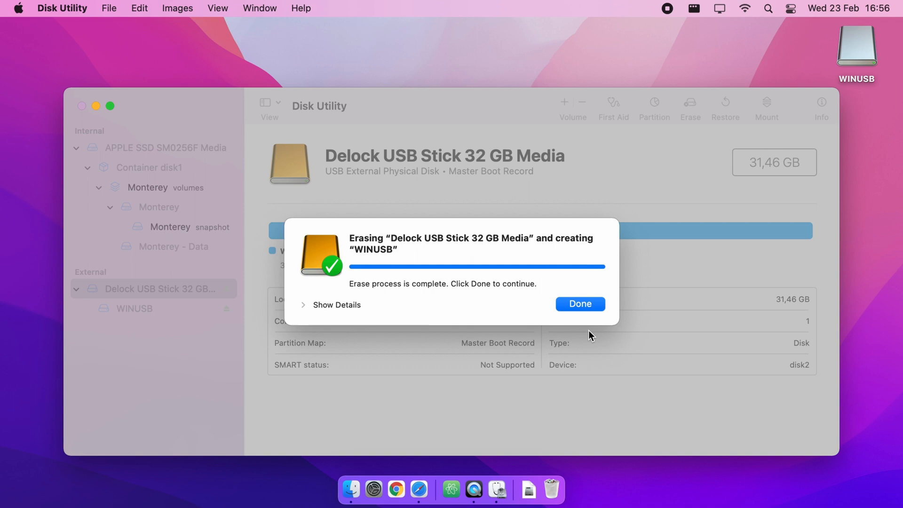
left_click(579, 303)
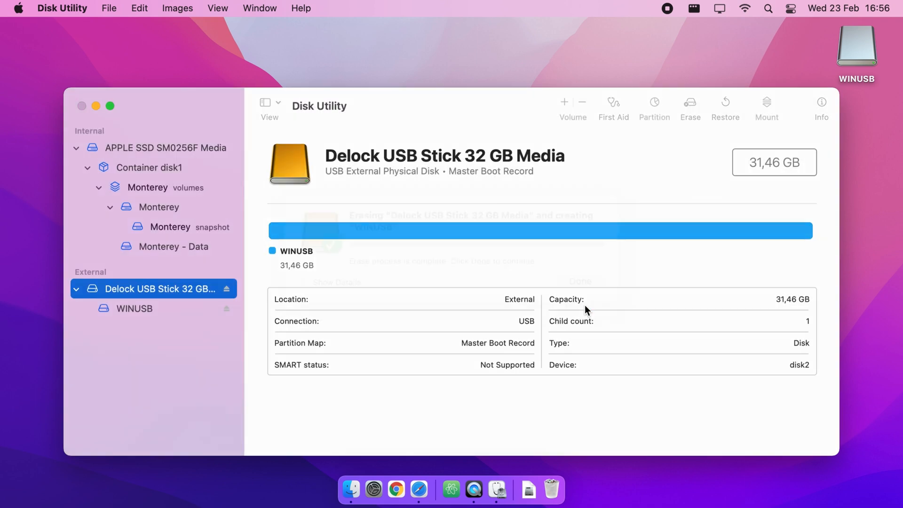
left_click(579, 281)
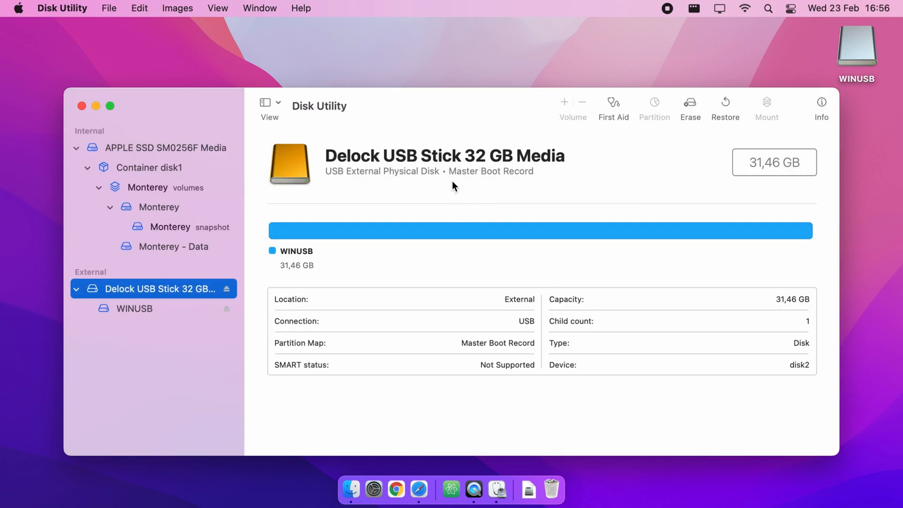
left_click(133, 308)
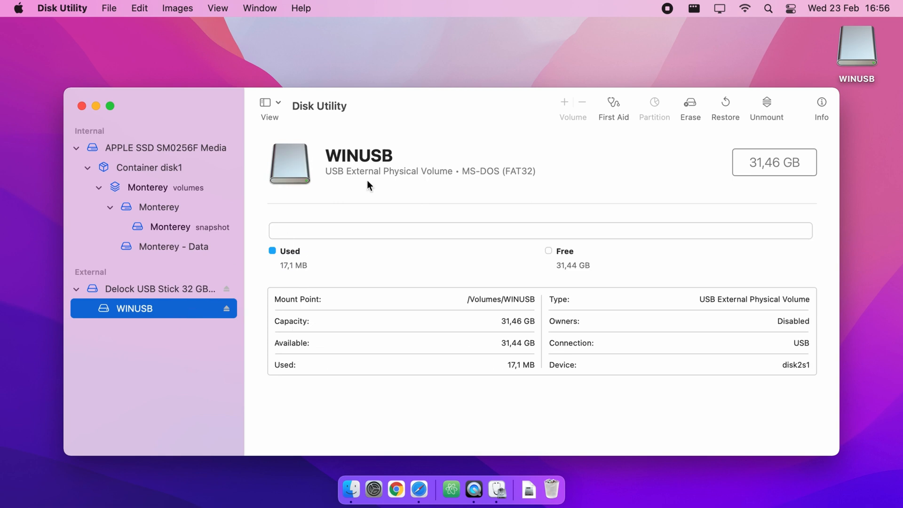
mouse_move(489, 189)
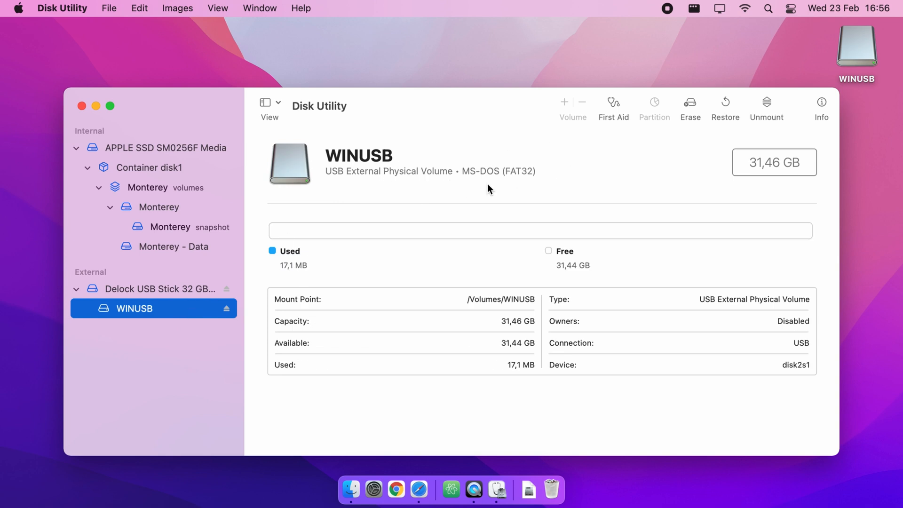
mouse_move(192, 151)
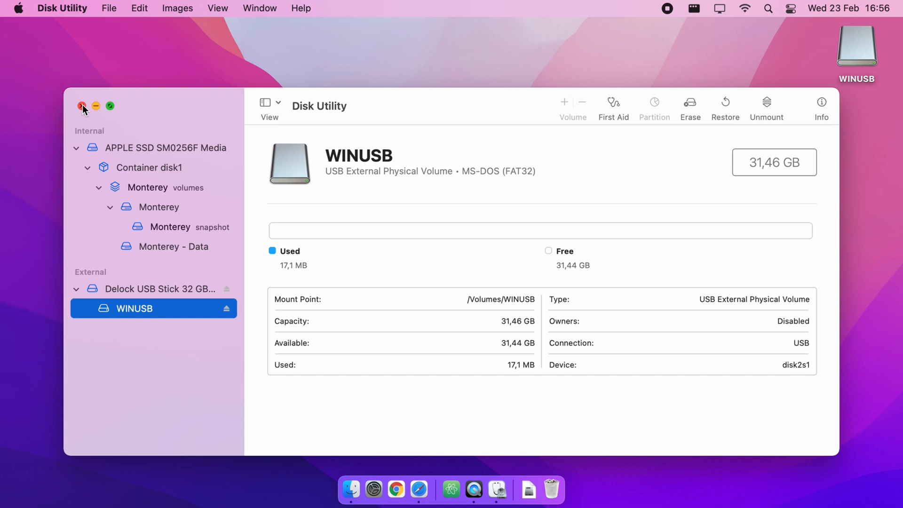
left_click(83, 106)
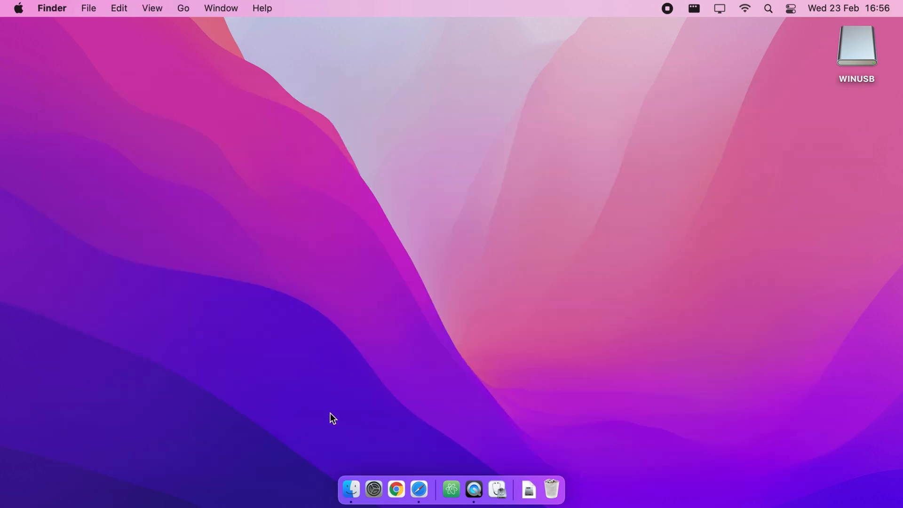
- Open the CCCOMA_X64FRE_EN-US_DV9 disc's sources folder and check install.wim is 4,84 GB
left_click(350, 489)
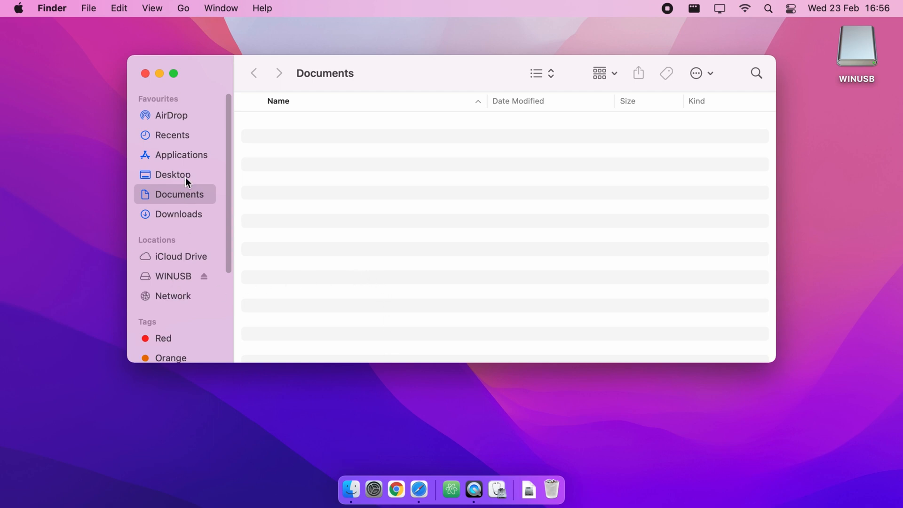
left_click(179, 213)
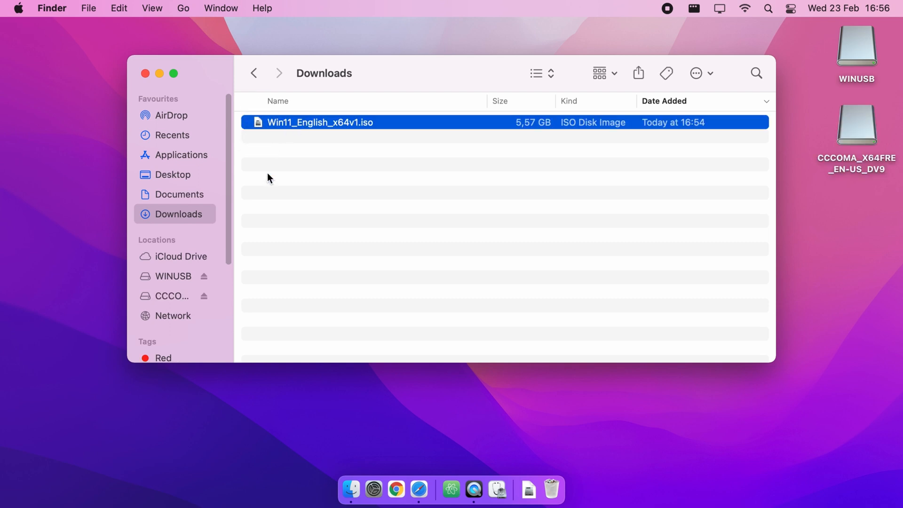
left_click(169, 296)
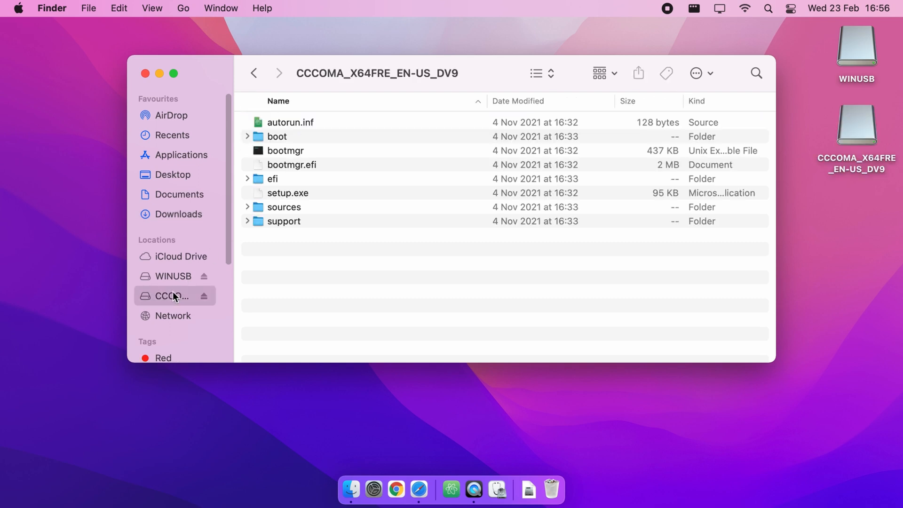
double_click(169, 295)
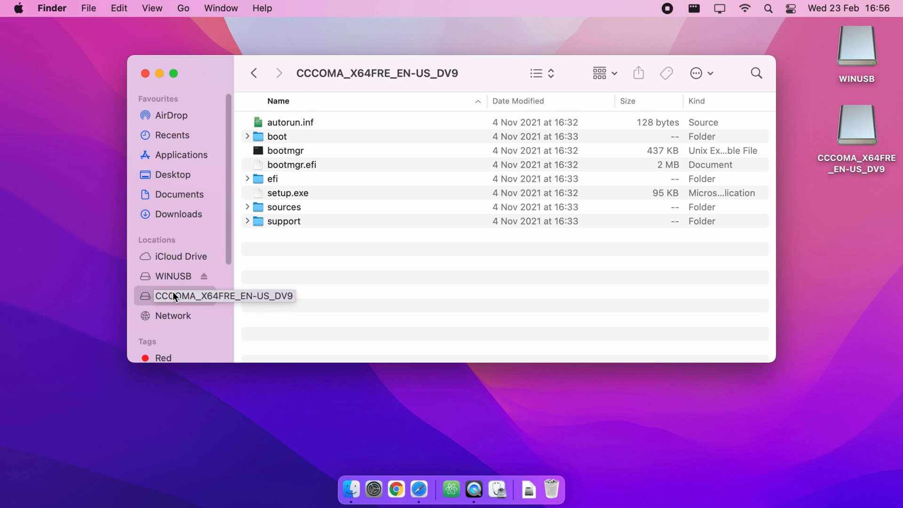
left_click(283, 207)
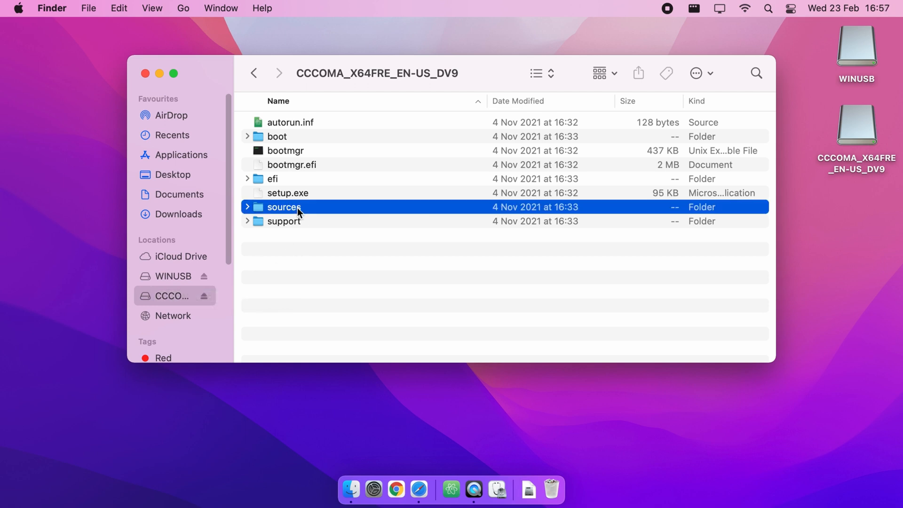
double_click(283, 207)
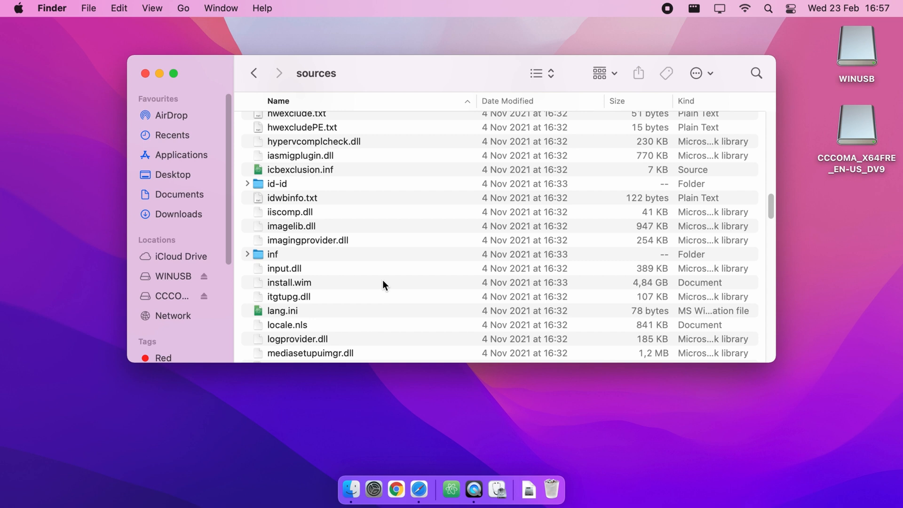
left_click(289, 282)
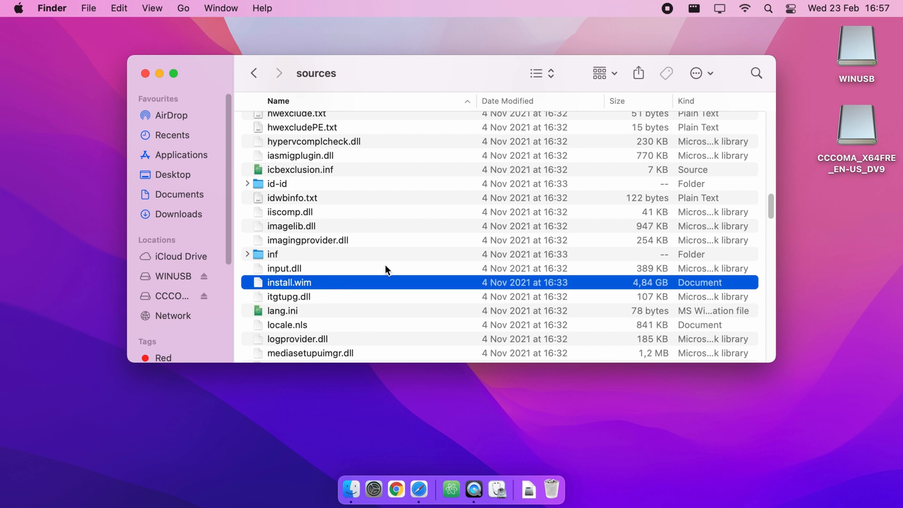
mouse_move(677, 282)
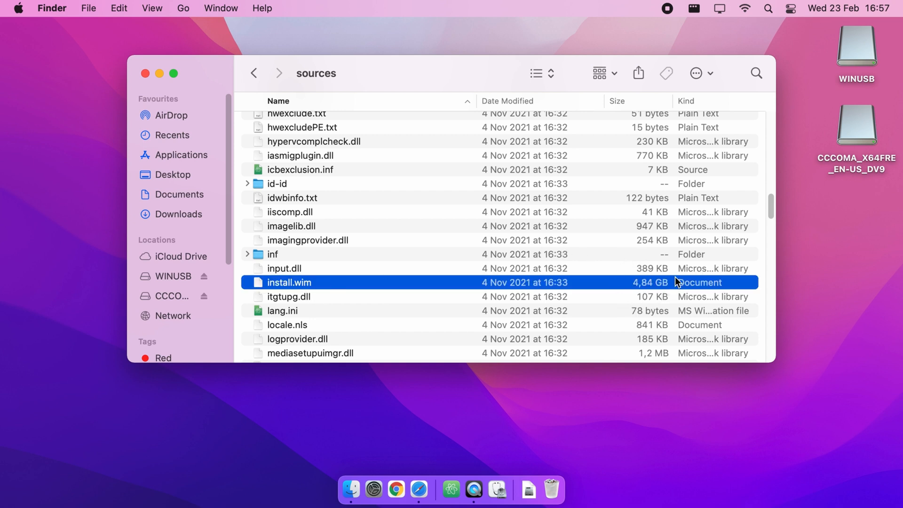
mouse_move(651, 291)
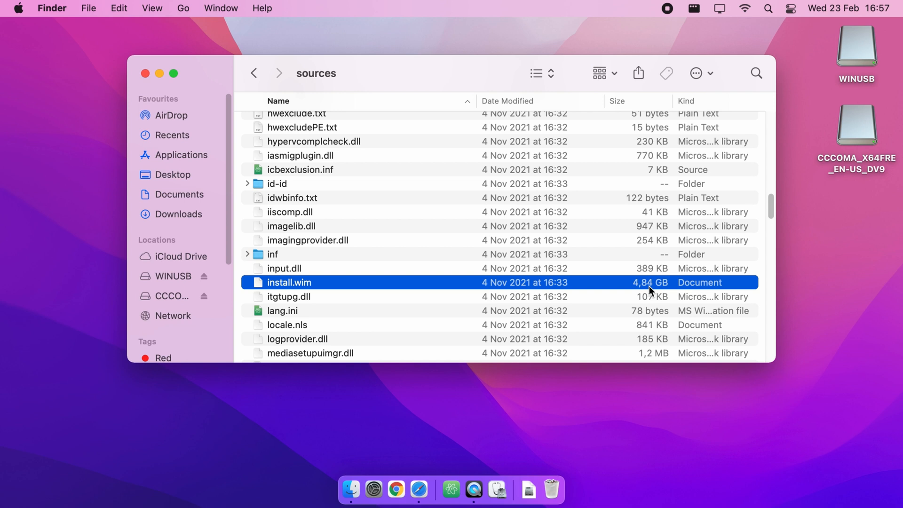
mouse_move(400, 179)
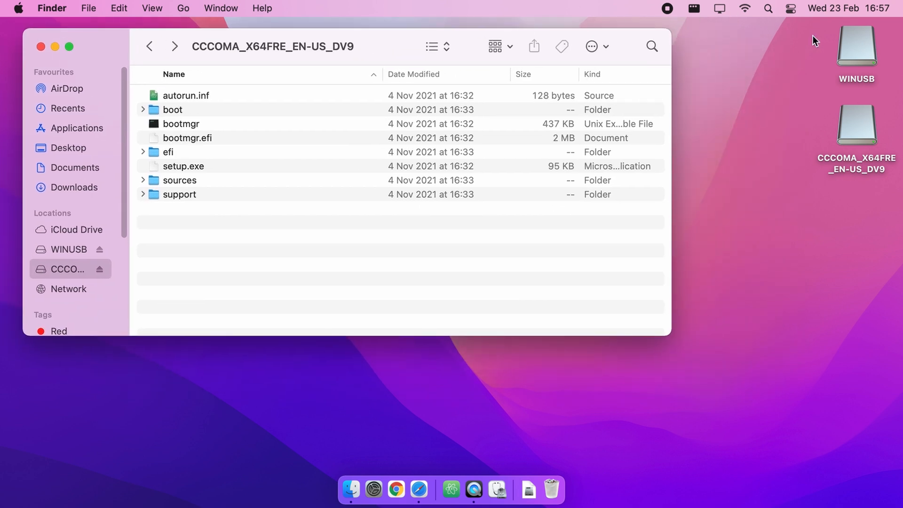
- Copy autorun.inf, boot, bootmgr, bootmgr.efi, efi, setup.exe and support onto WINUSB
double_click(858, 44)
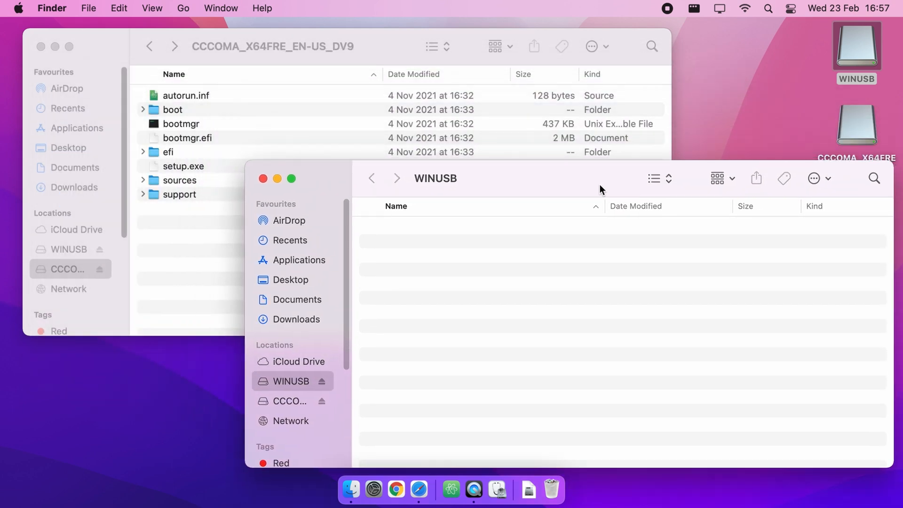
mouse_move(315, 226)
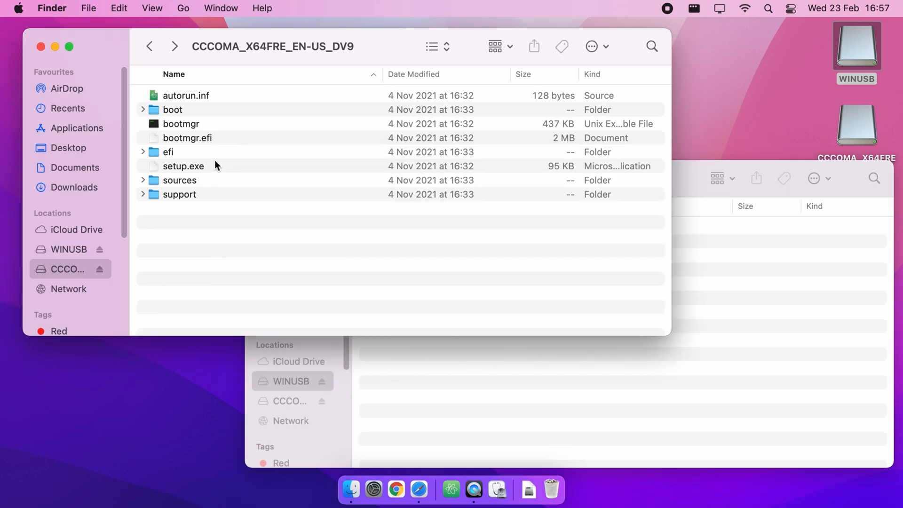
key("cmd+a")
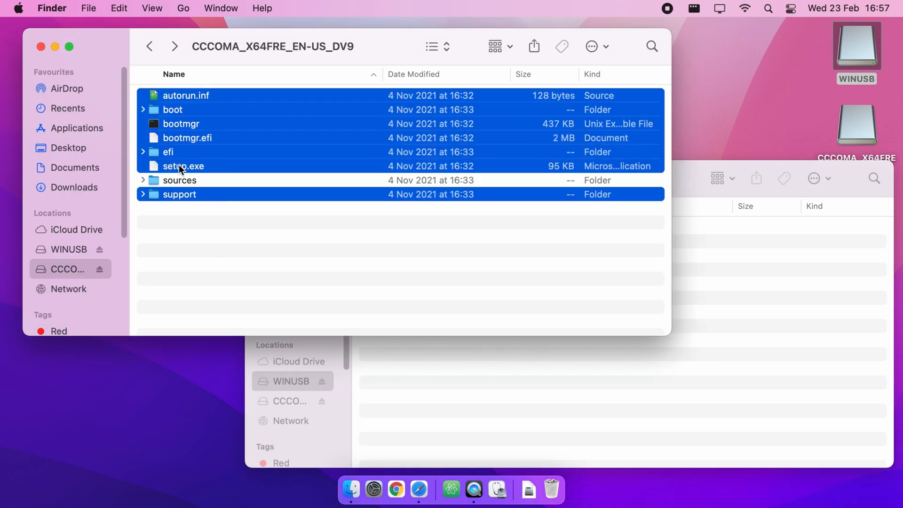
left_click_drag(183, 166, 541, 394)
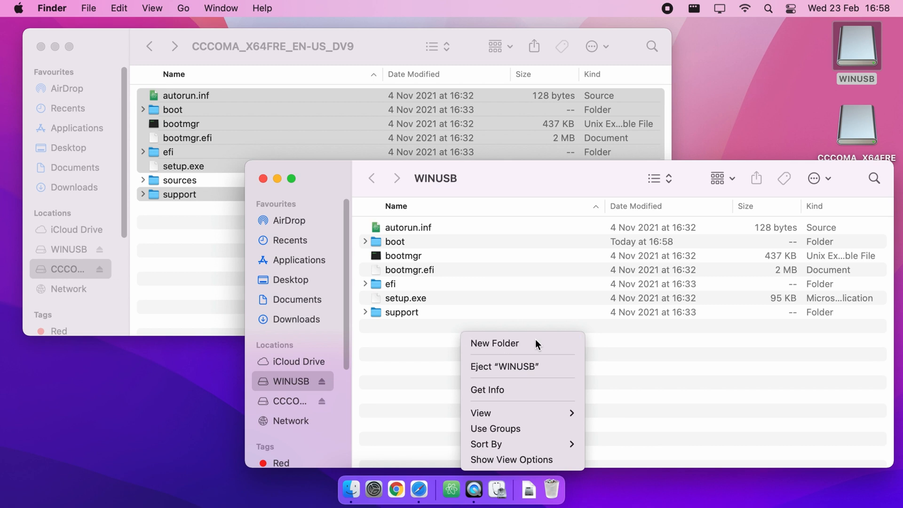
- Make a 'sources' folder on WINUSB and copy the disc's sources files into it, excluding install.wim
left_click(494, 343)
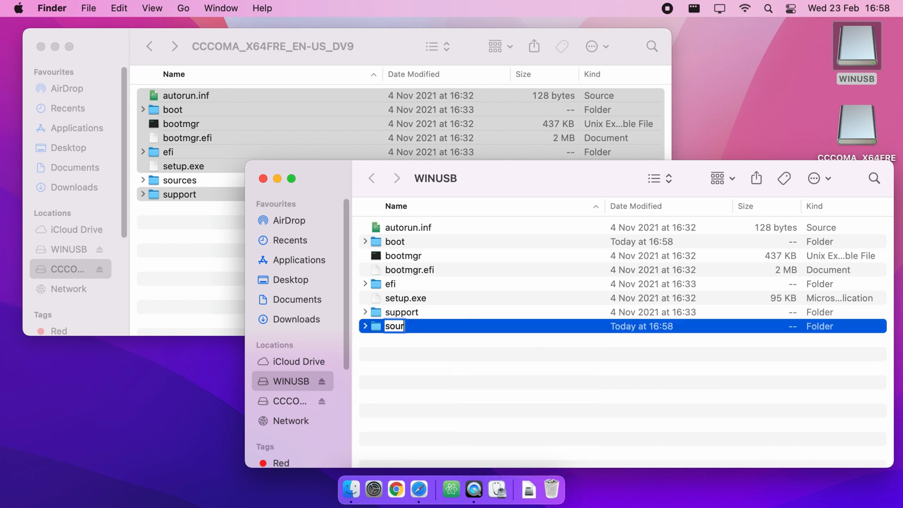
key("Return")
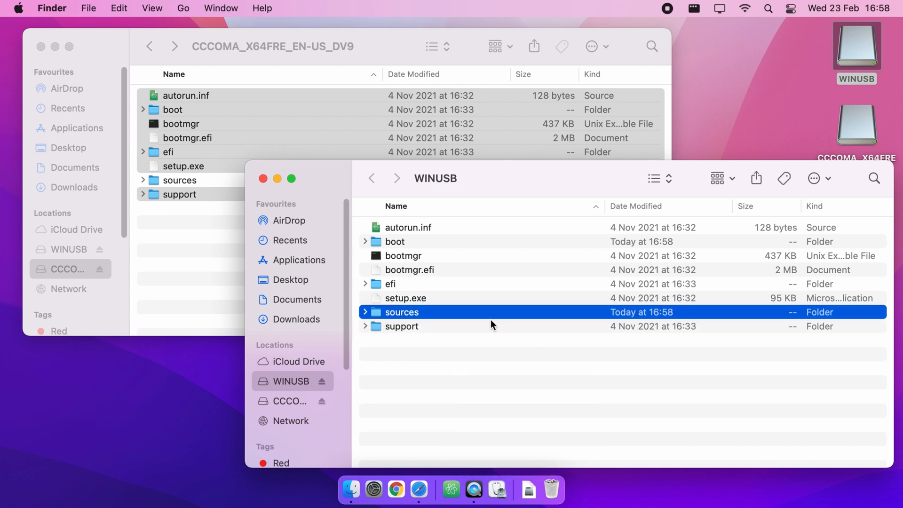
double_click(401, 311)
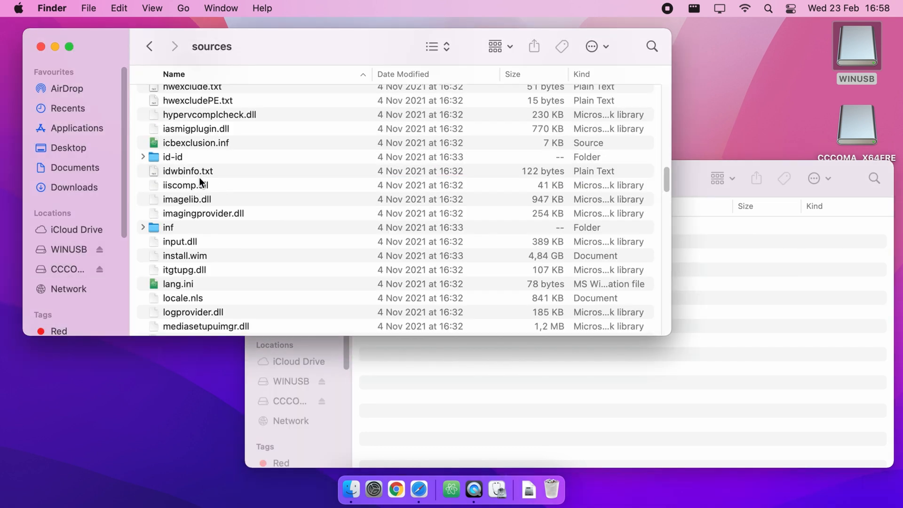
left_click(185, 184)
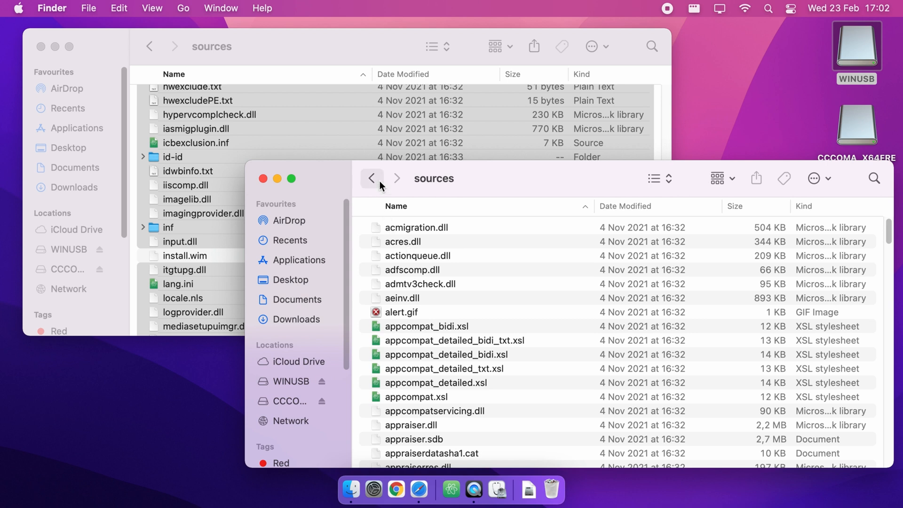
left_click(372, 177)
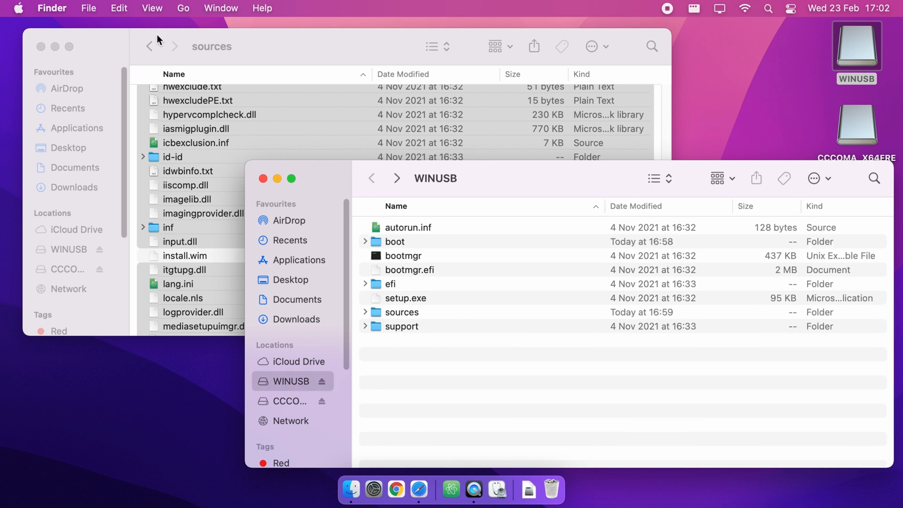
left_click(66, 269)
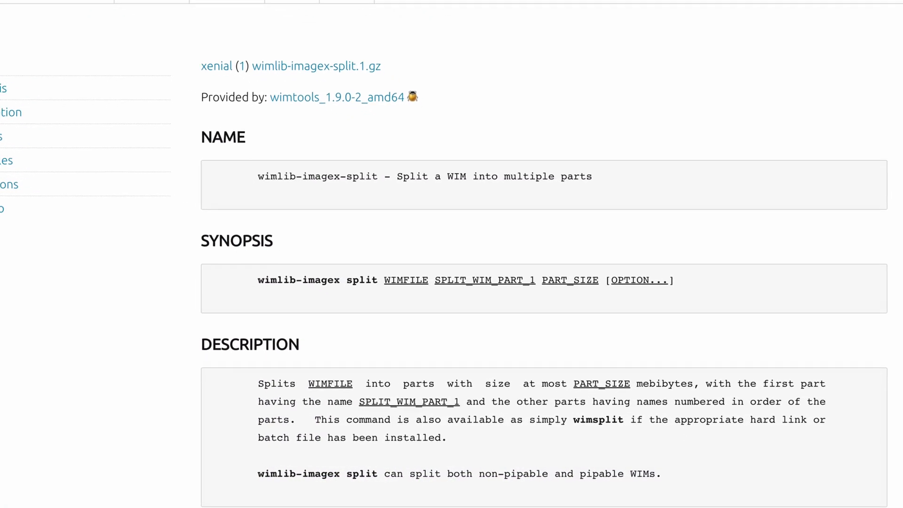
- Scroll through the wimlib-imagex split manual page
scroll("down", 3)
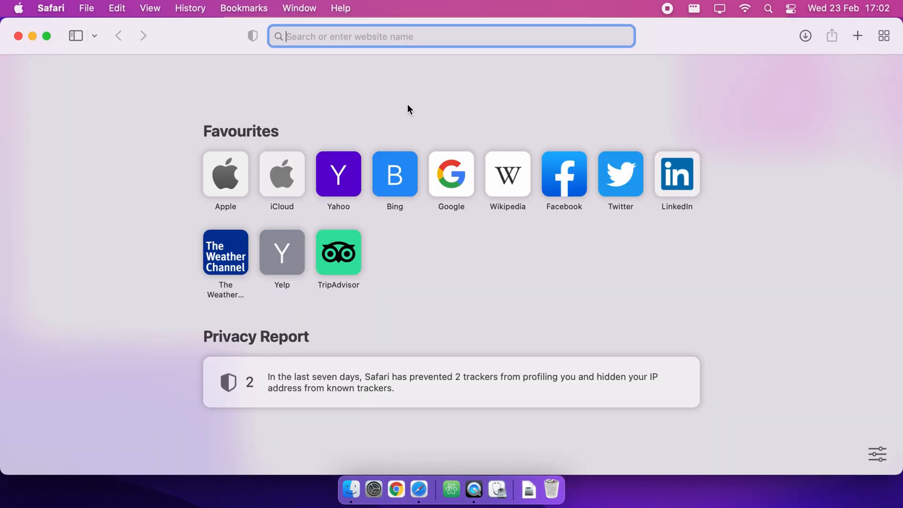
- Go to brew.sh in Safari, then search Spotlight for 'terminal'
type("brew.sh")
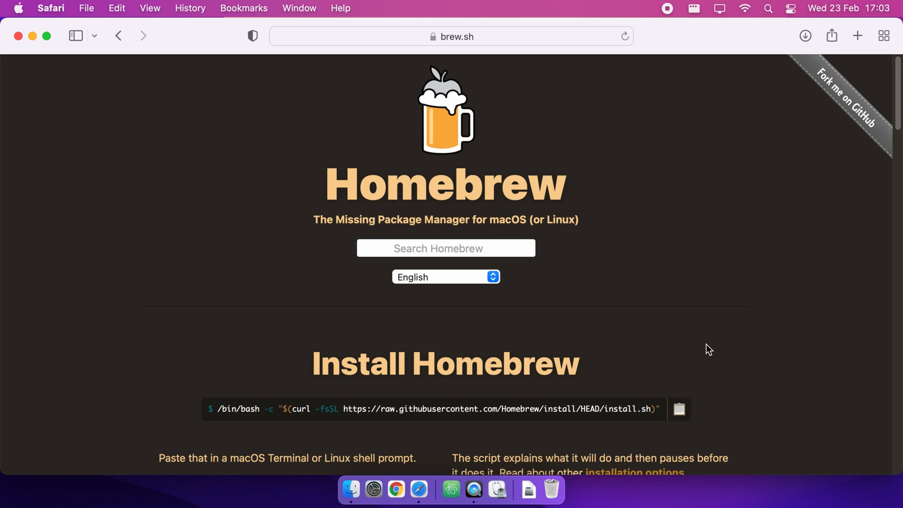
type("terminal")
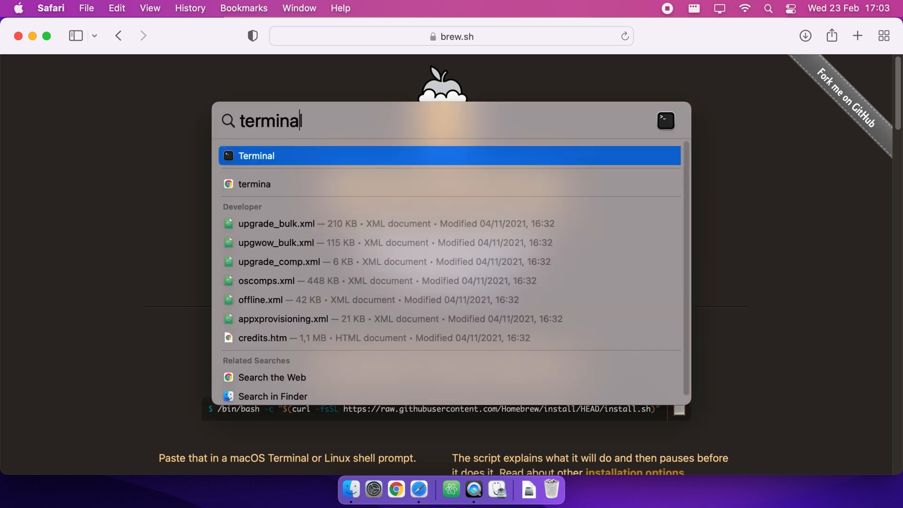
- Run the brew.sh Homebrew install command in Terminal, entering the password and confirming
left_click(256, 156)
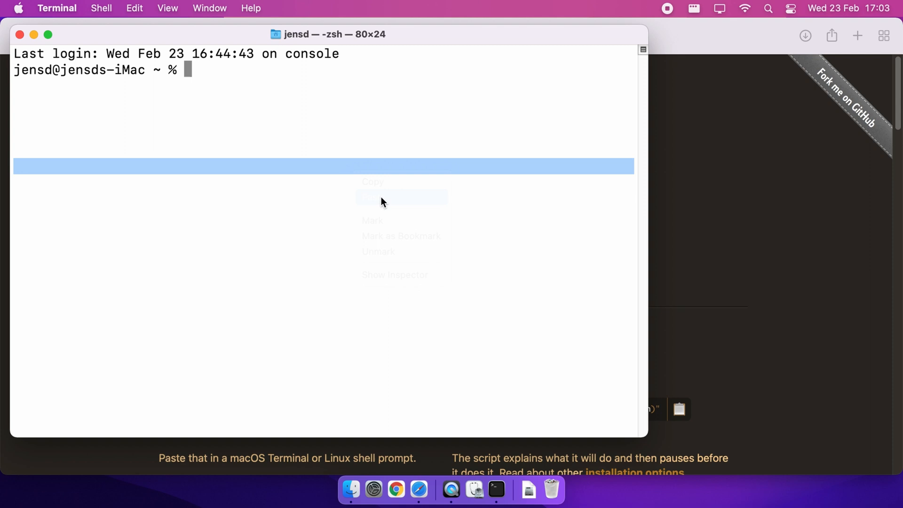
left_click(372, 197)
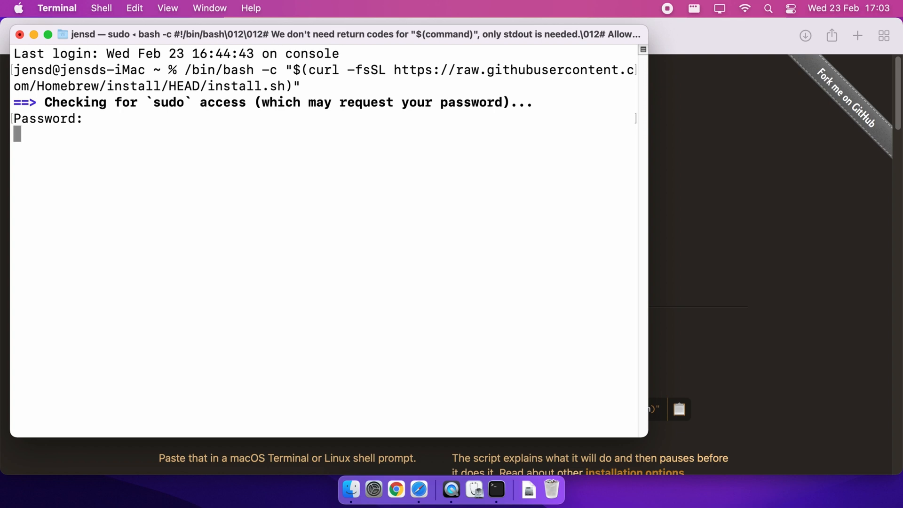
key("return")
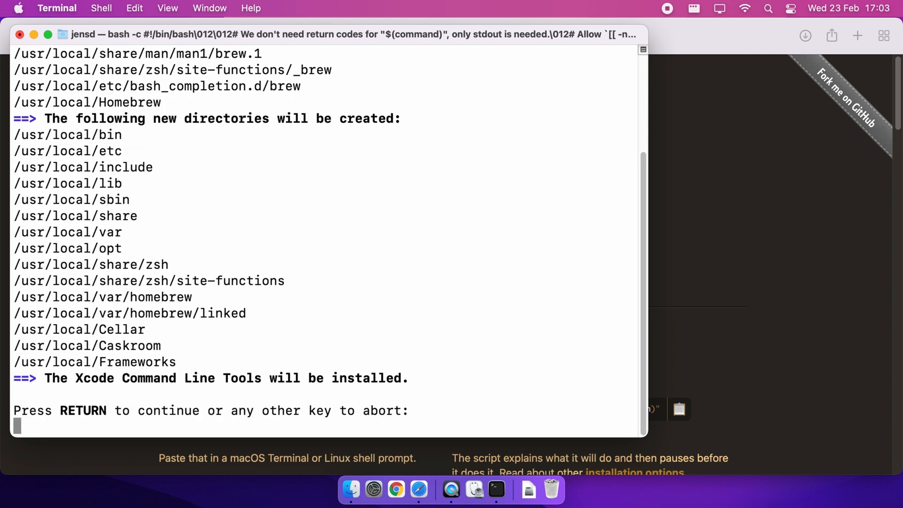
key("Return")
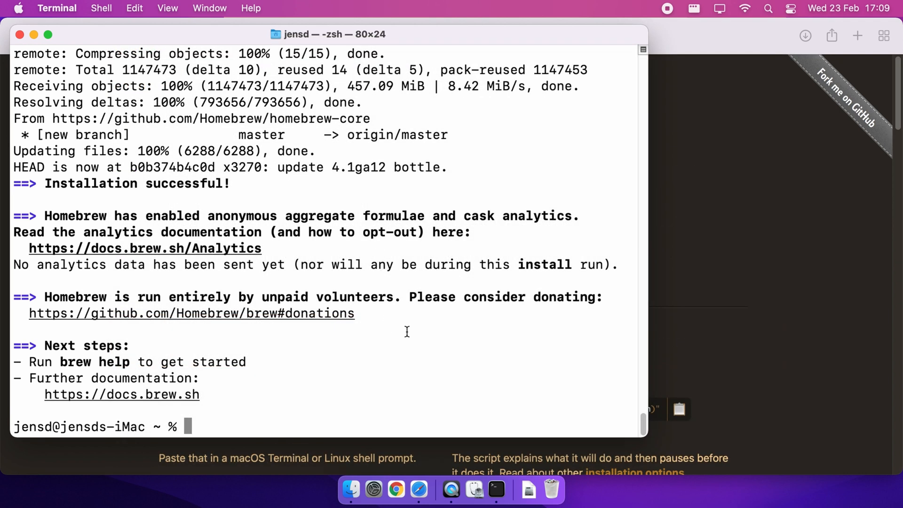
- Run 'brew install wimlib' to install wimlib 1.13.5 and its dependencies
type("brew")
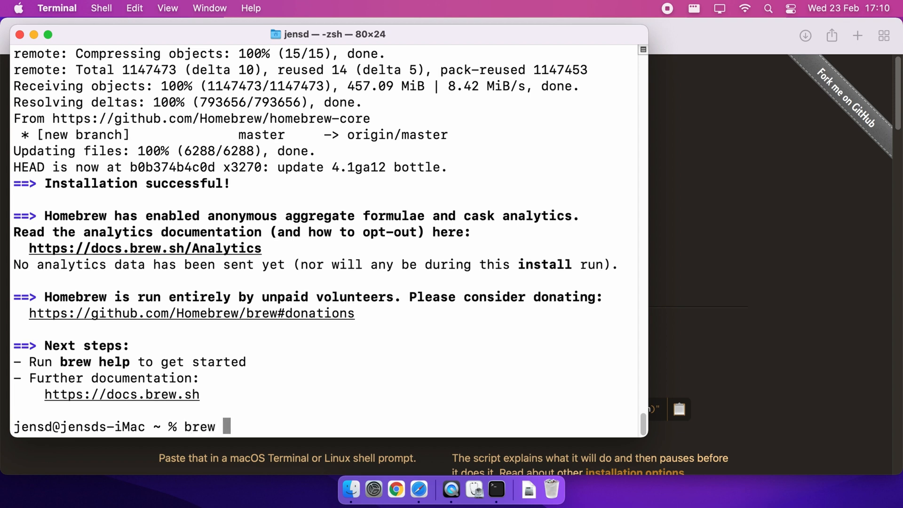
type("install wim")
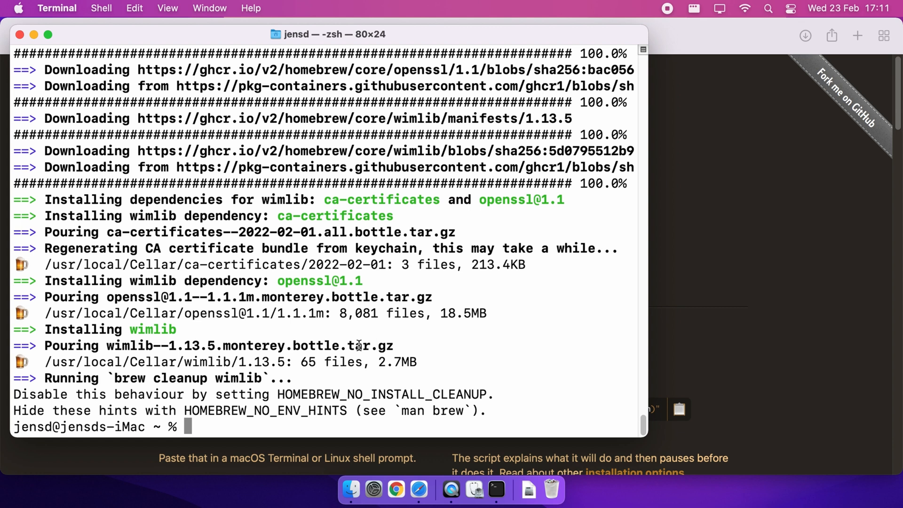
mouse_move(533, 396)
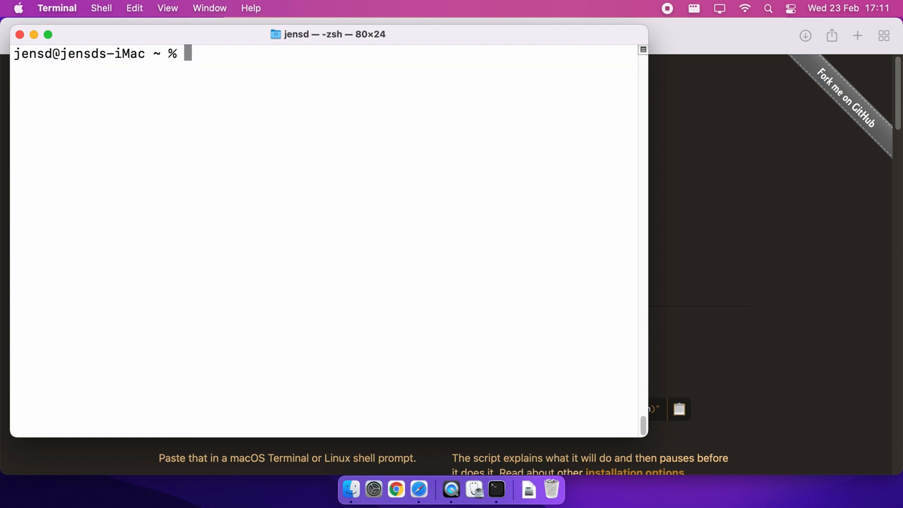
- Run 'ls -1 /Volumes' and highlight the WINUSB and CCCOMA_X64FRE_EN-US_DV9 volume names
type("ls -")
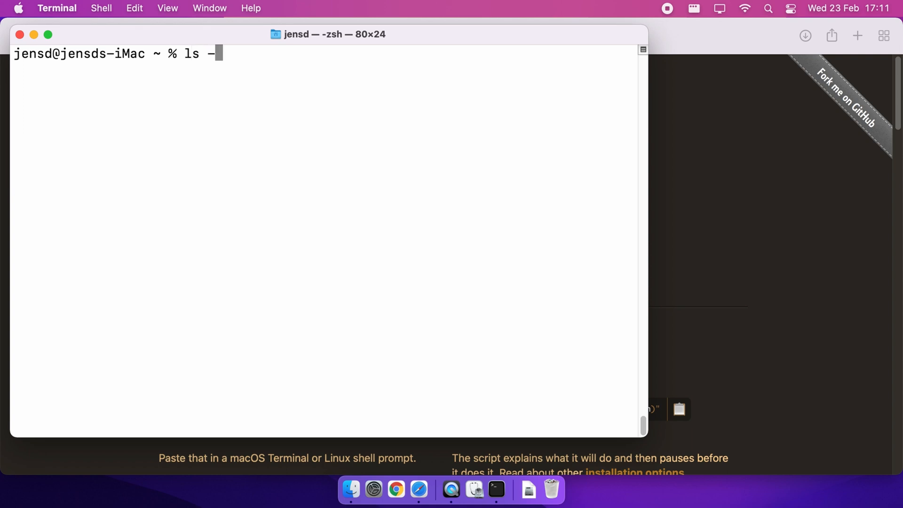
type("1 /Volumes")
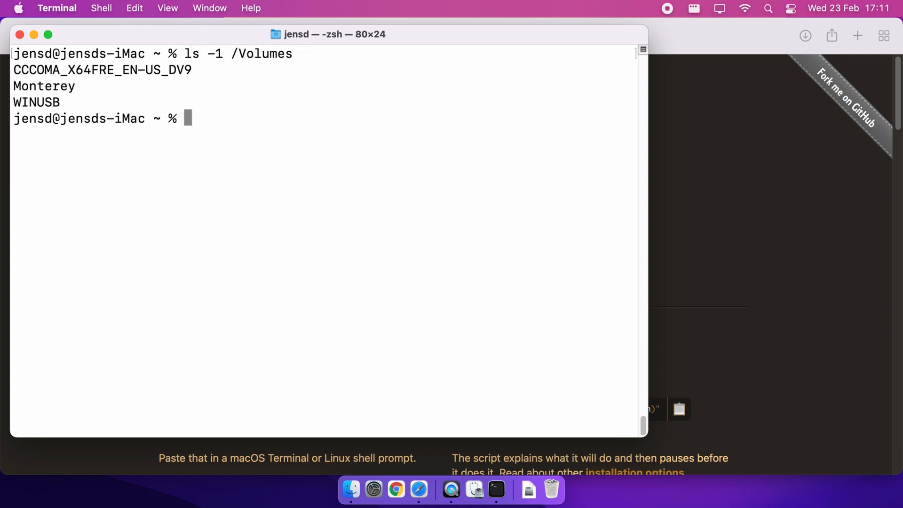
mouse_move(534, 400)
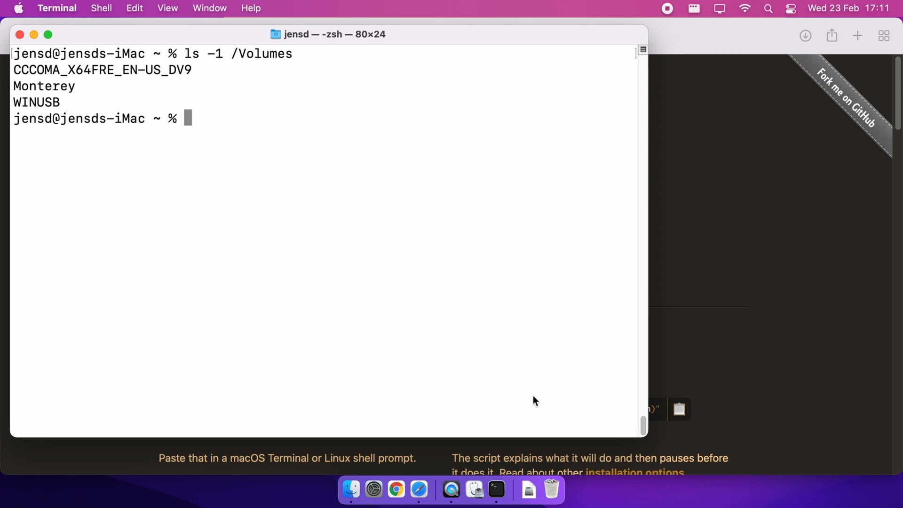
mouse_move(60, 110)
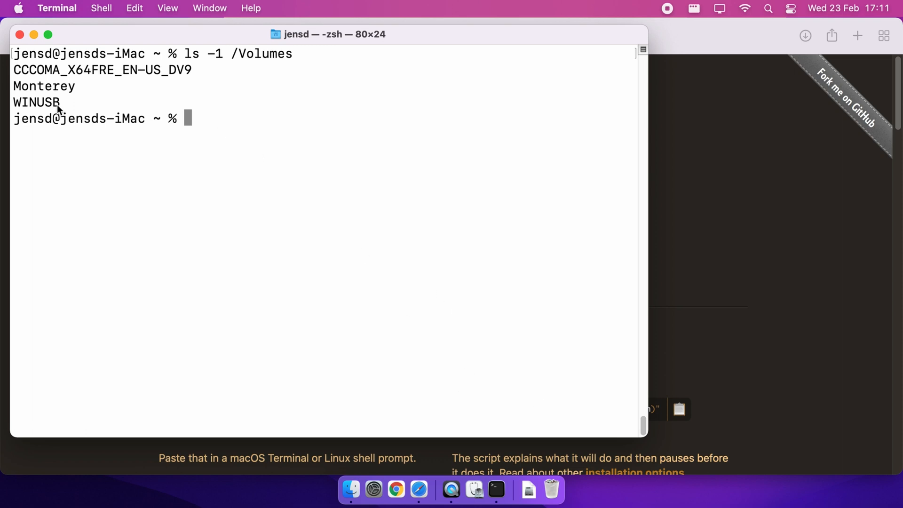
double_click(103, 70)
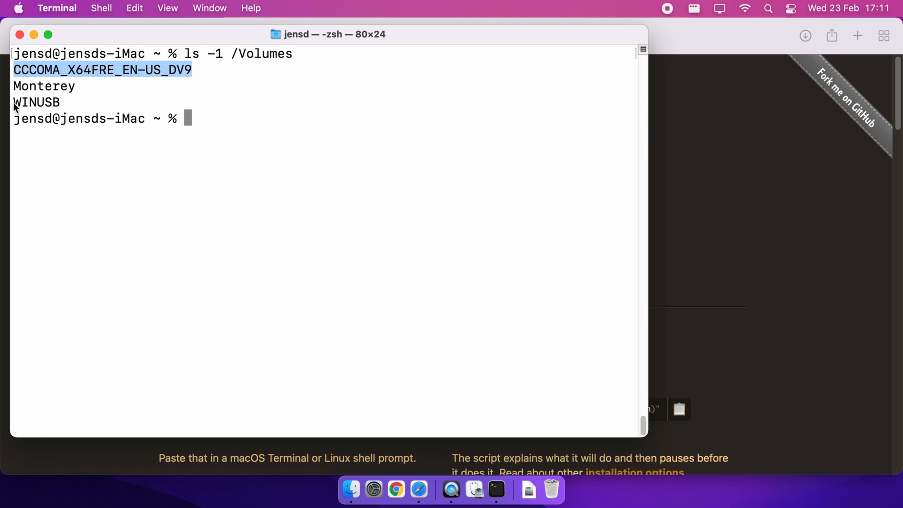
double_click(36, 102)
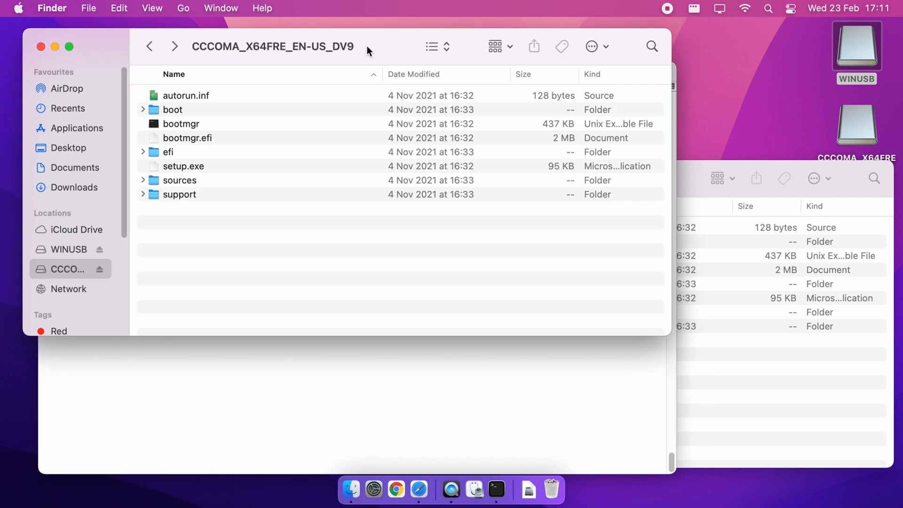
mouse_move(483, 67)
type("wim")
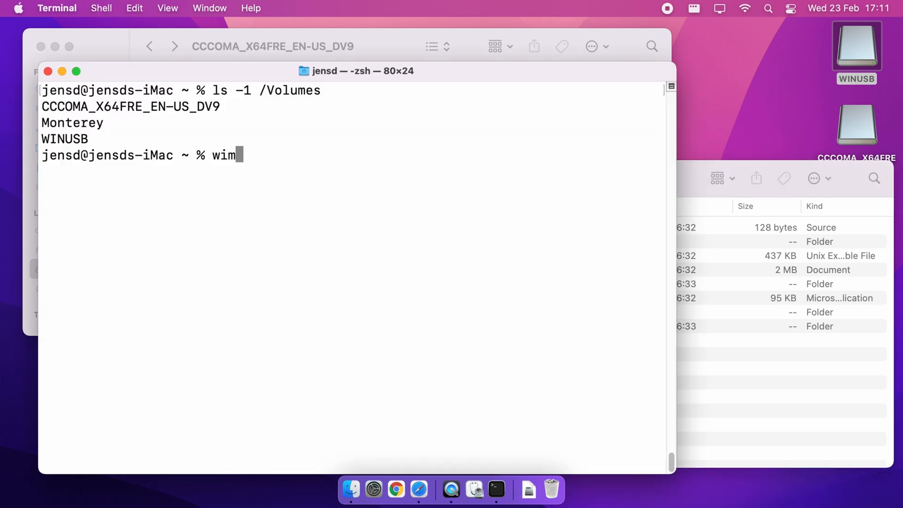
- Start the wimlib-imagex split command with source /Volumes/CCCOMA_X64FRE_EN-US_DV9/sources/install.wim
type("lib-imagex")
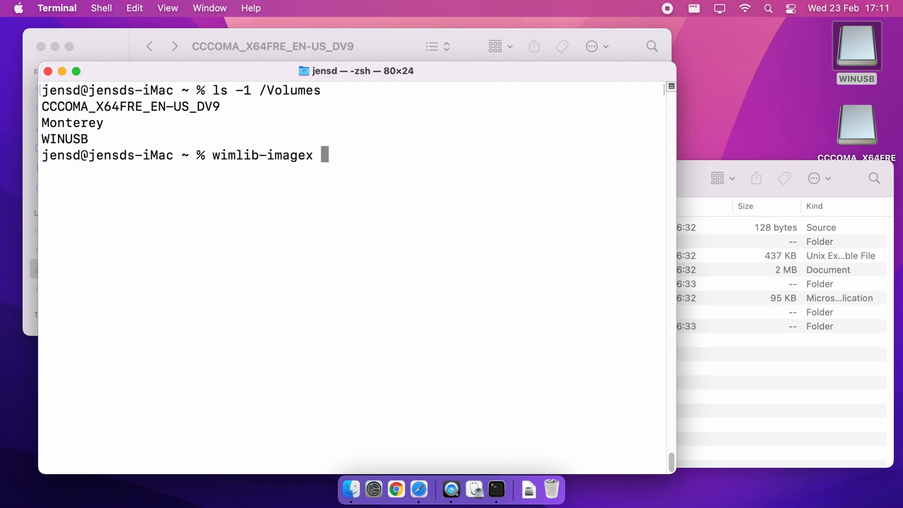
type("split")
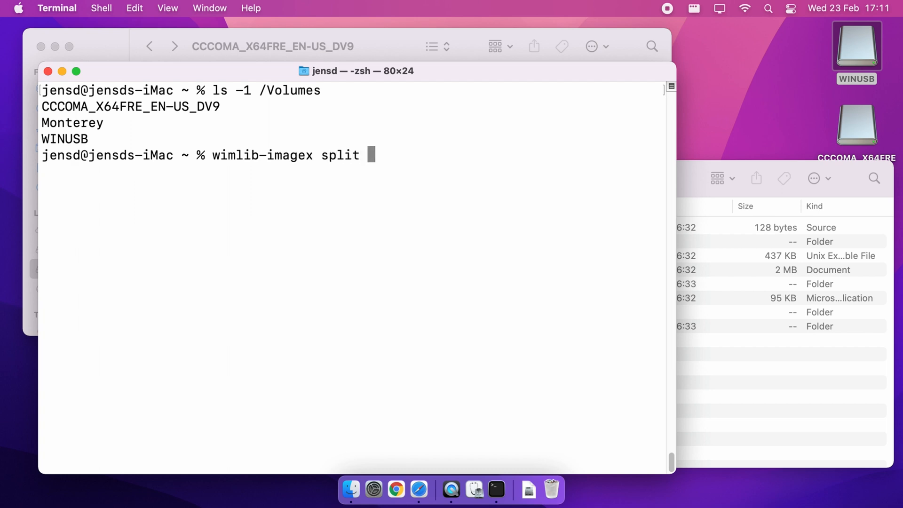
type("/Volumes/")
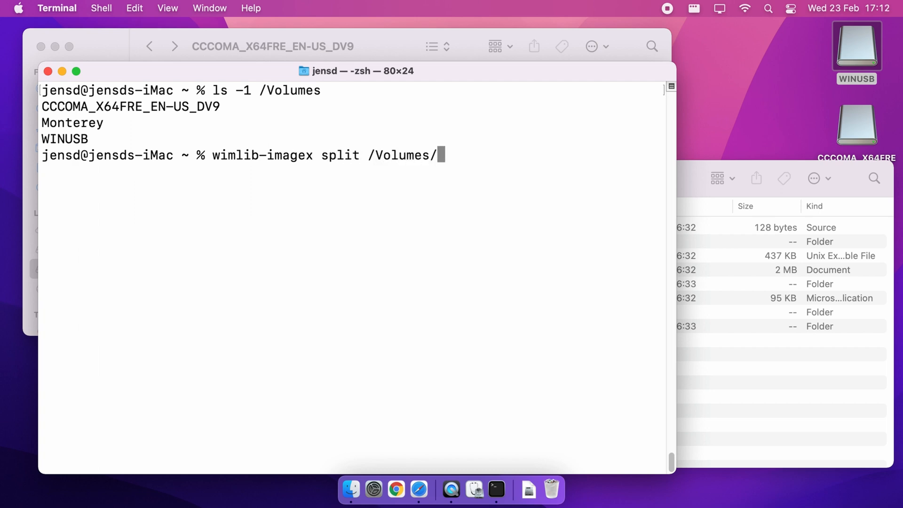
type("CCCOMA_X64FRE_EN-US_DV9/")
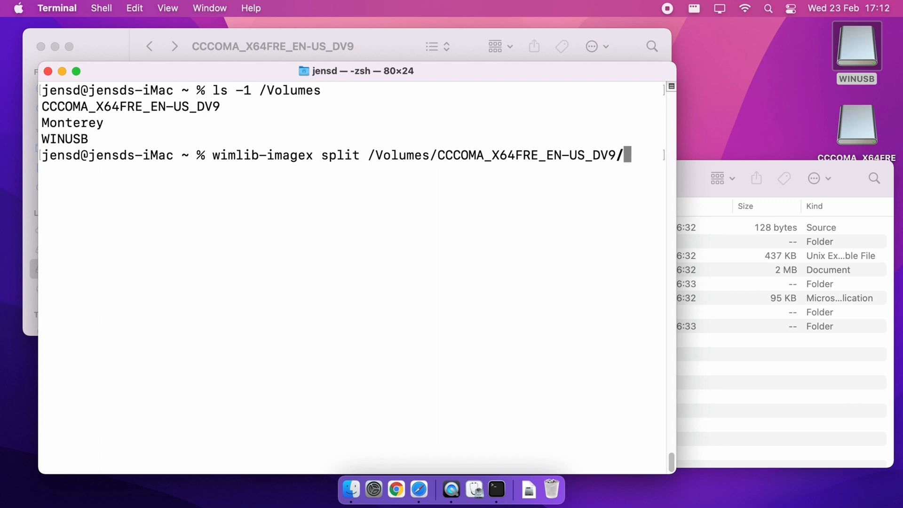
type("source")
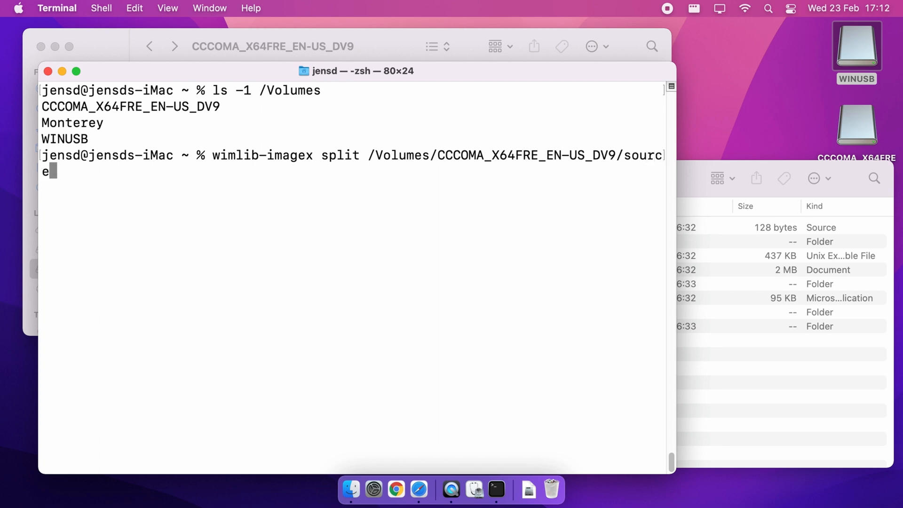
type("s/install.wim")
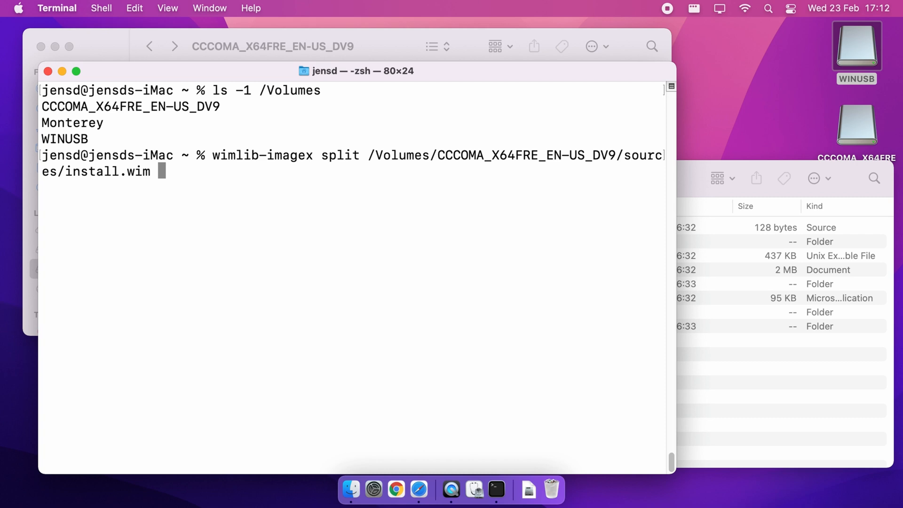
- Add destination /Volumes/WINUSB/sources/install.swm and size 4000, then run the command
type("/Volumes/WINUSB/")
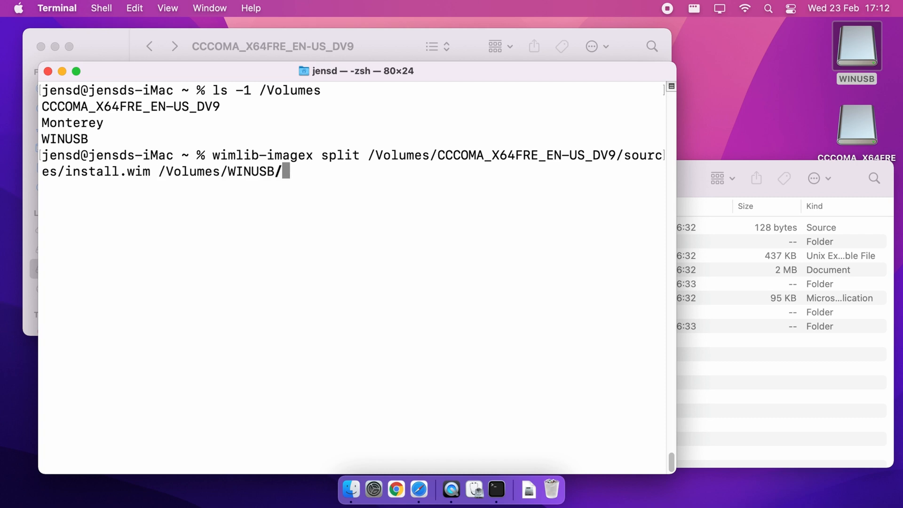
type("sources")
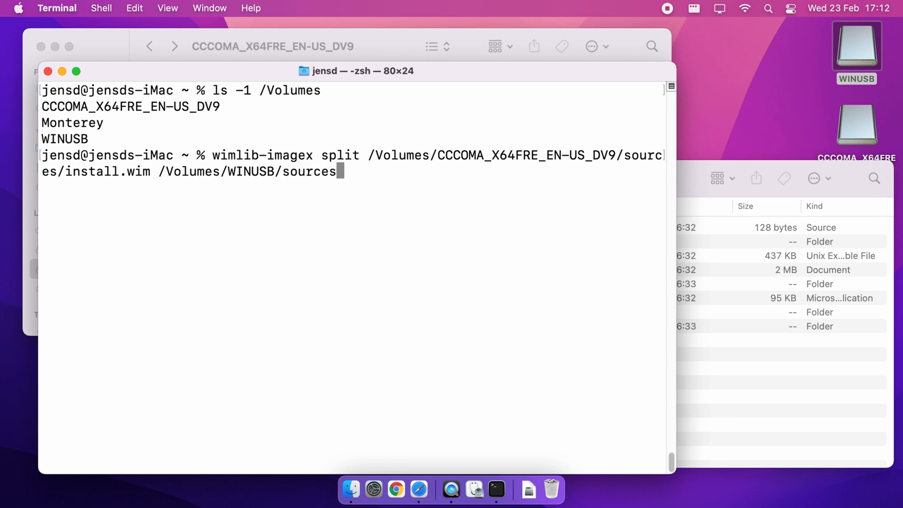
type("/install.swm")
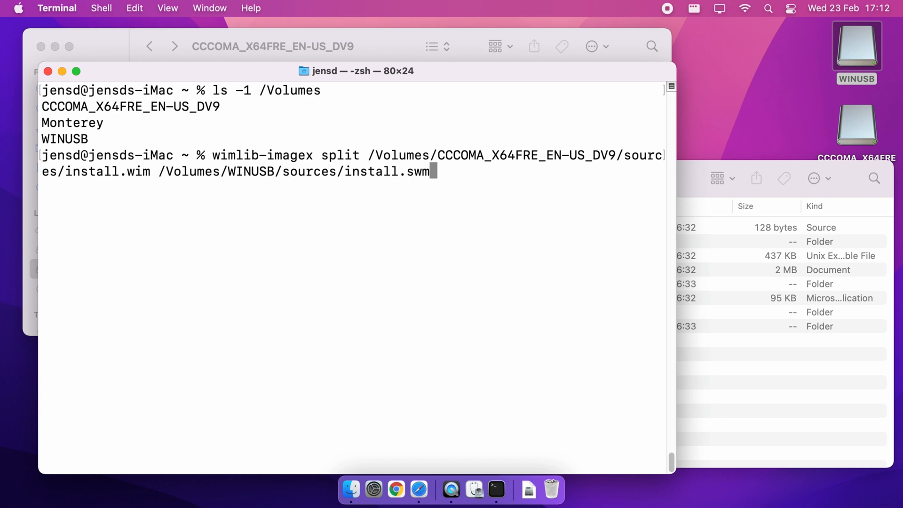
type("4000")
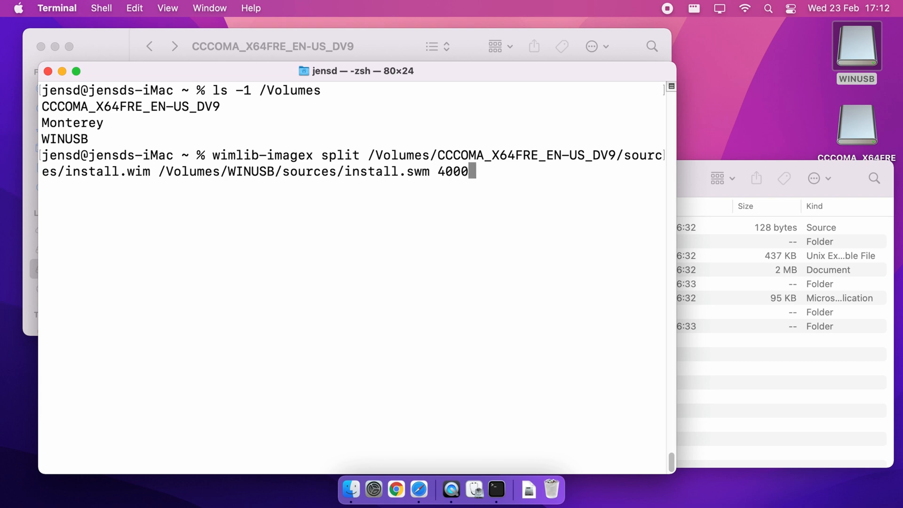
mouse_move(215, 155)
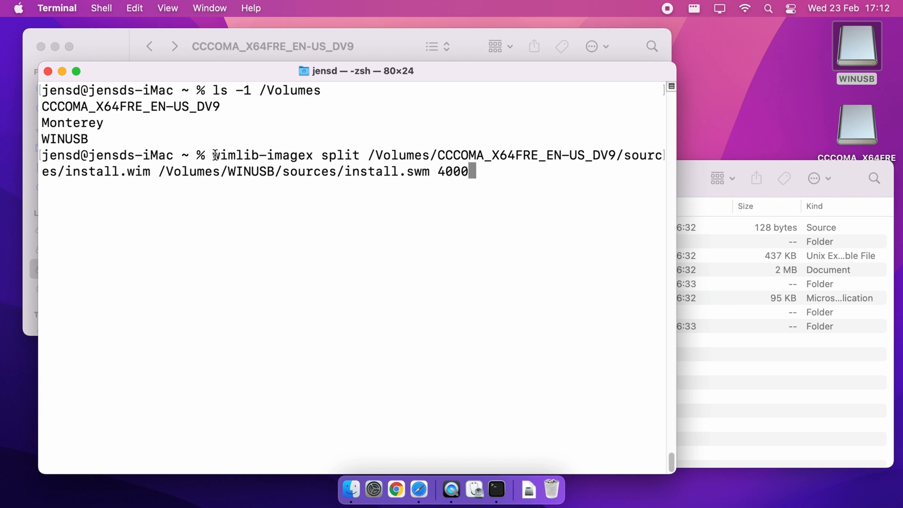
double_click(262, 154)
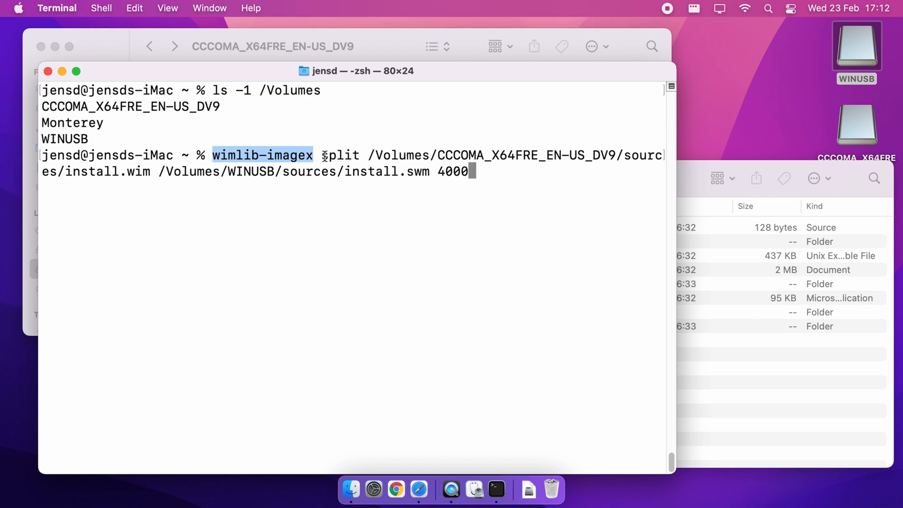
double_click(395, 154)
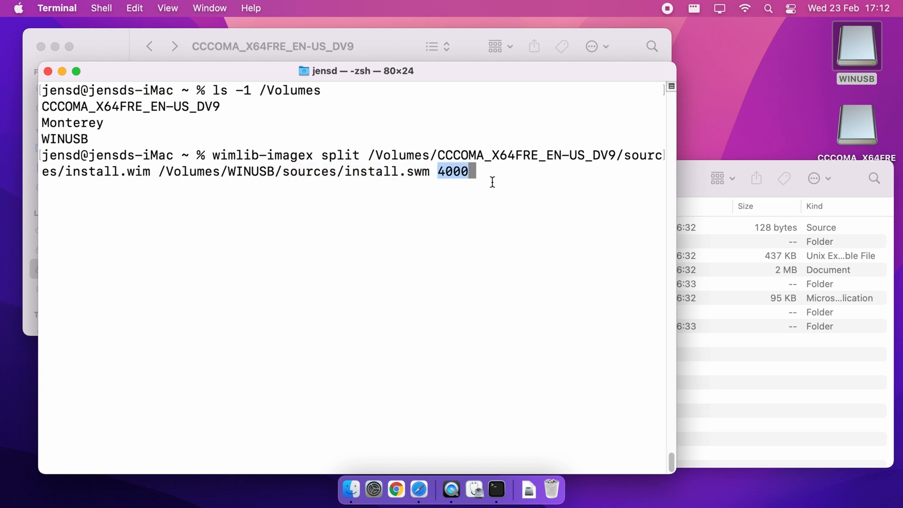
key("enter")
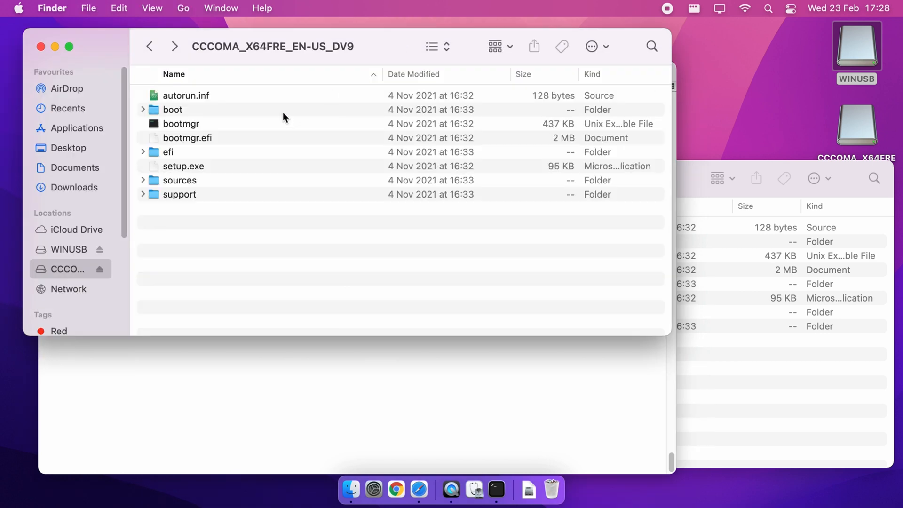
- Open the WINUSB drive from the desktop and go into its sources folder
double_click(179, 179)
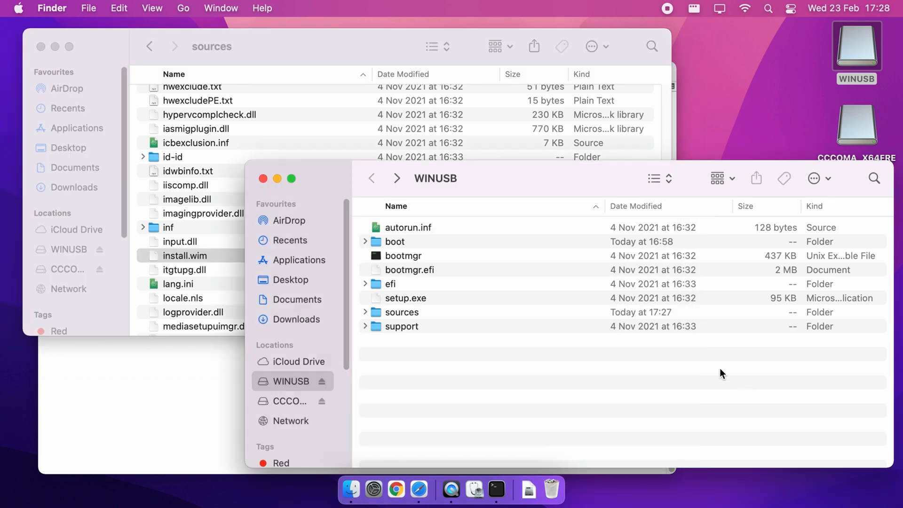
double_click(402, 311)
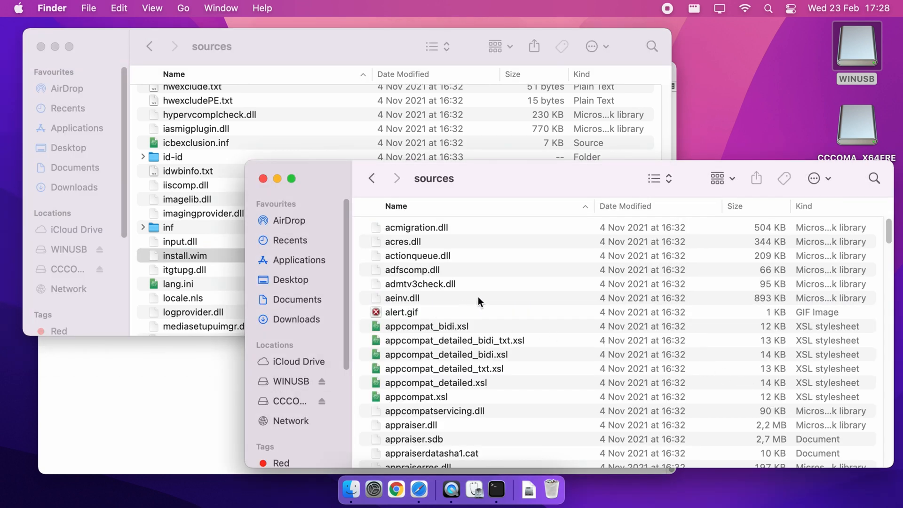